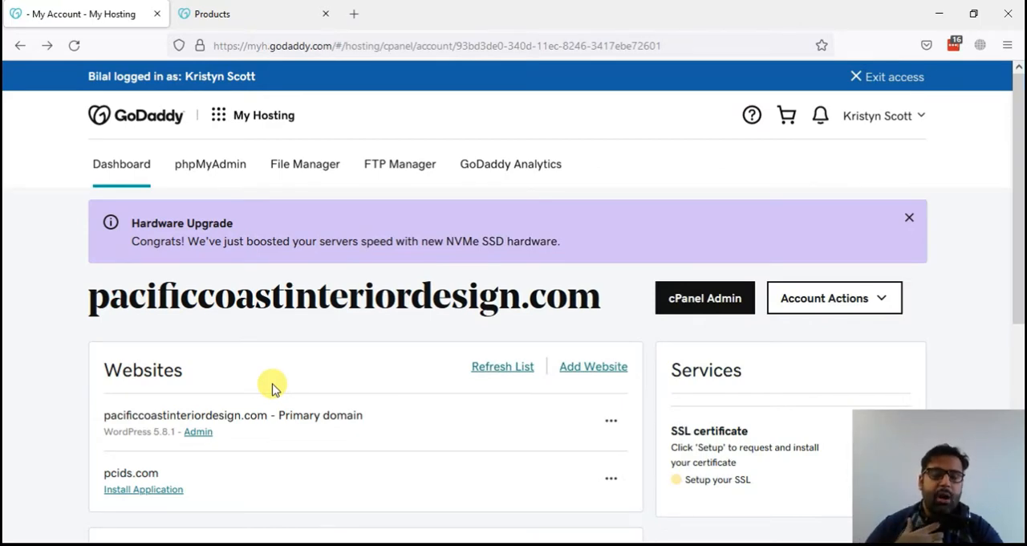
{"action": "mouse_move", "coordinate": [281, 383]}
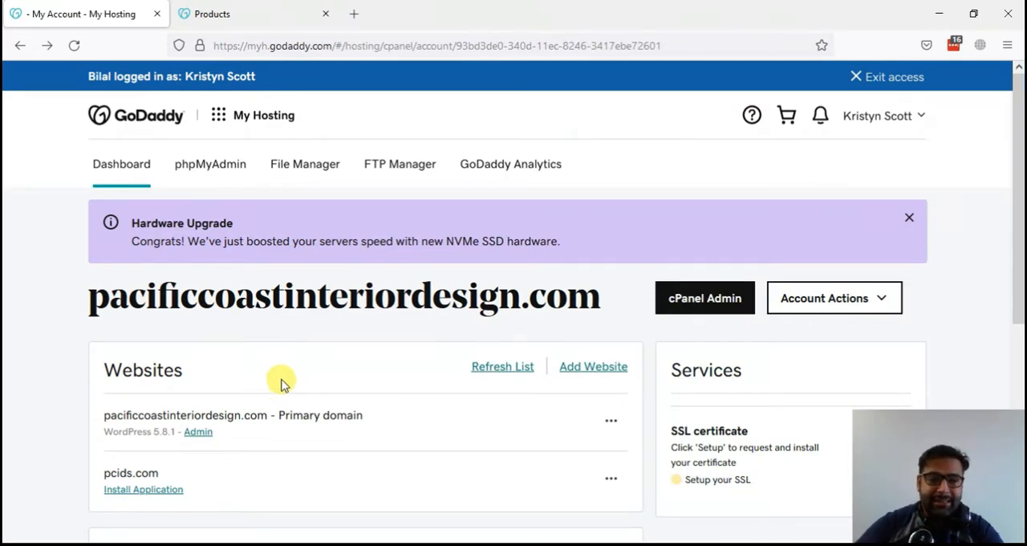
- Highlight the site's domain name, then show the Products page's Standard SSL certificate entry
{"action": "double_click", "coordinate": [120, 295]}
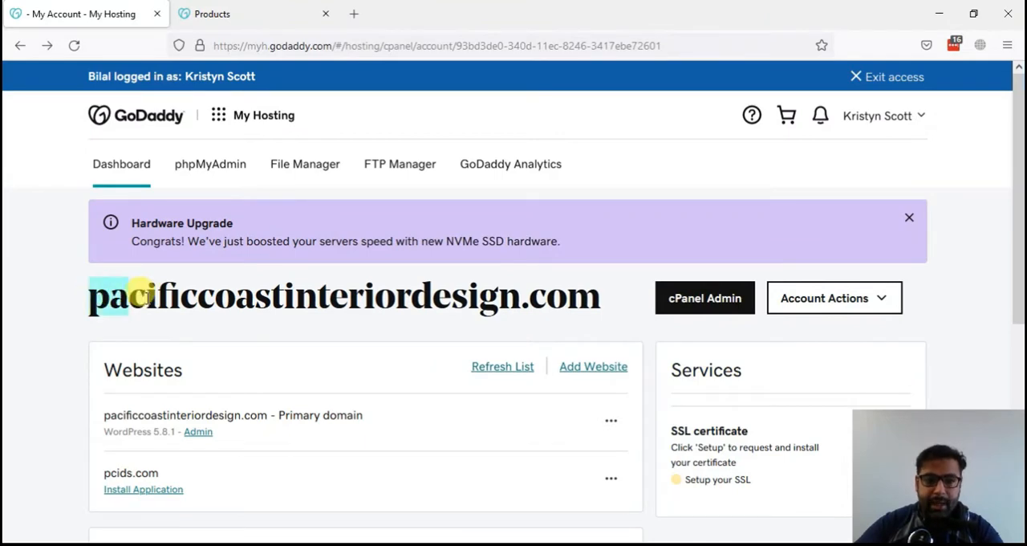
{"action": "triple_click", "coordinate": [343, 295]}
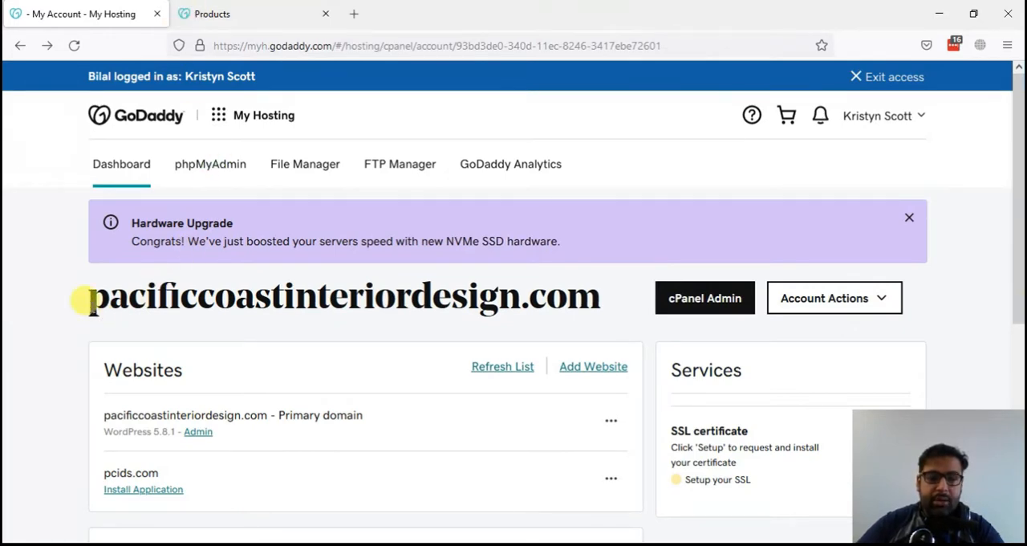
{"action": "triple_click", "coordinate": [344, 296]}
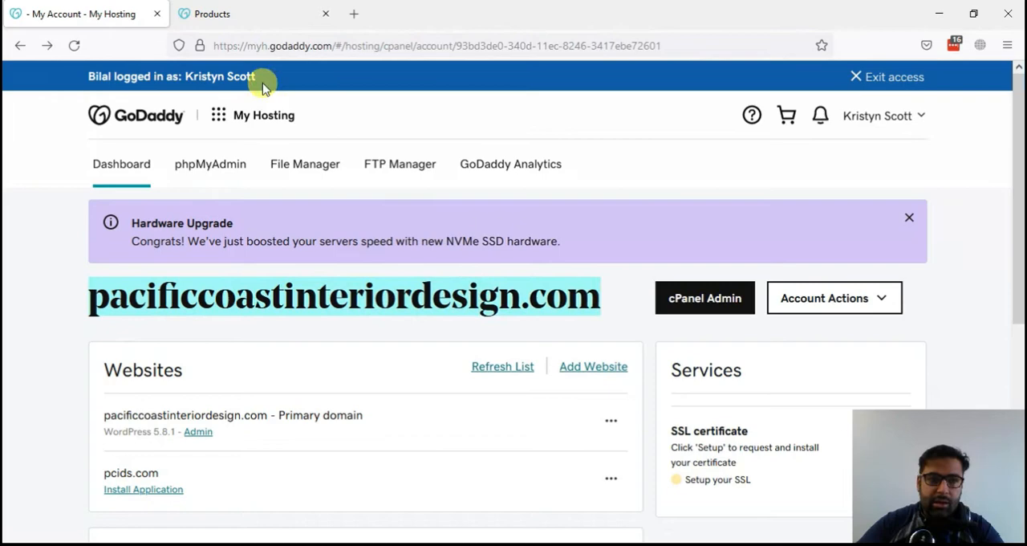
{"action": "left_click", "coordinate": [241, 14]}
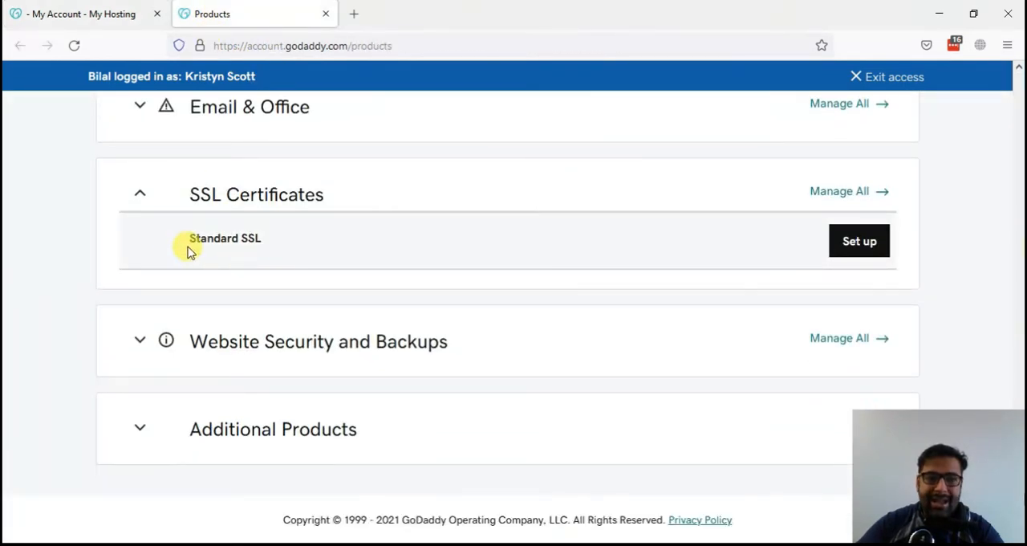
{"action": "left_click_drag", "start_coordinate": [190, 238], "coordinate": [265, 239]}
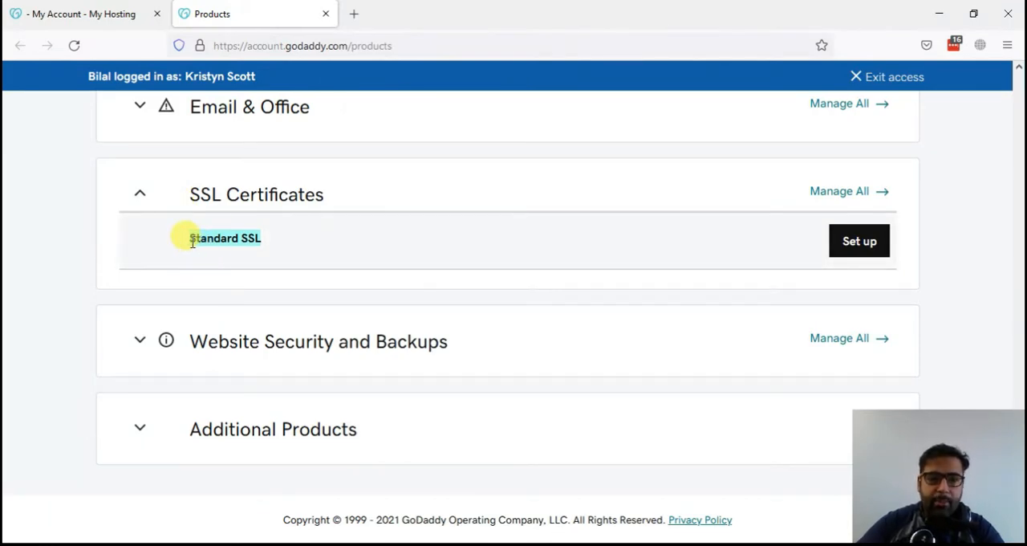
{"action": "mouse_move", "coordinate": [359, 267]}
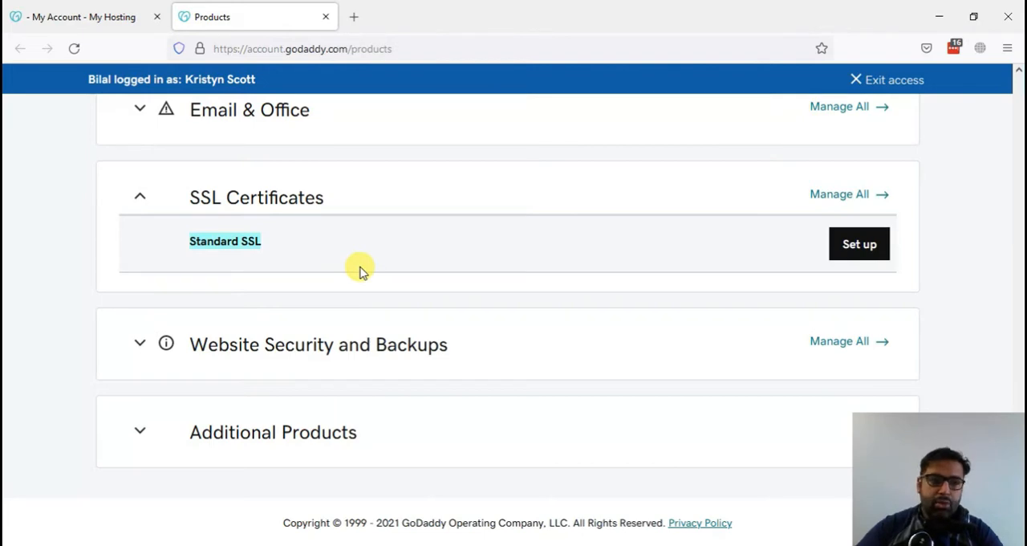
{"action": "mouse_move", "coordinate": [16, 255]}
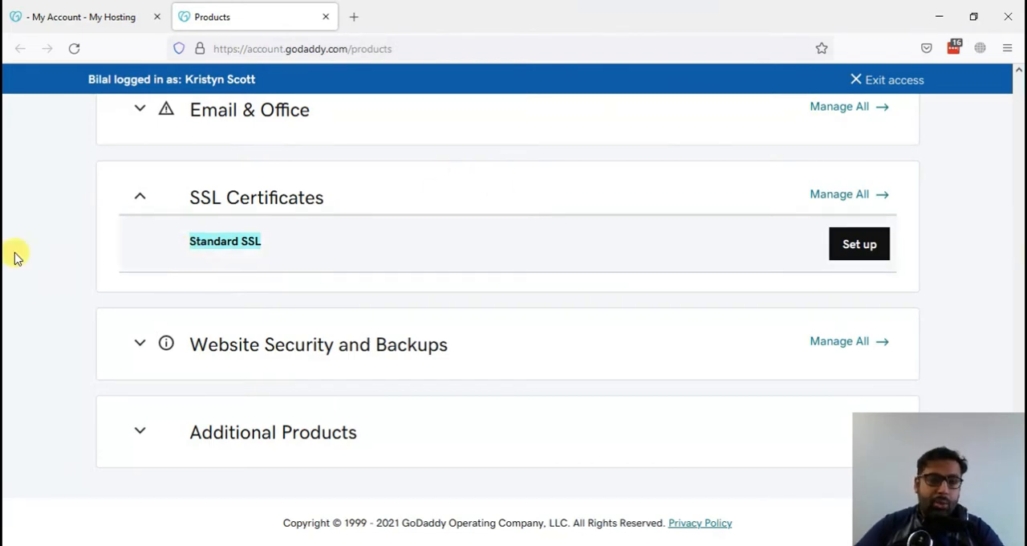
{"action": "mouse_move", "coordinate": [12, 224]}
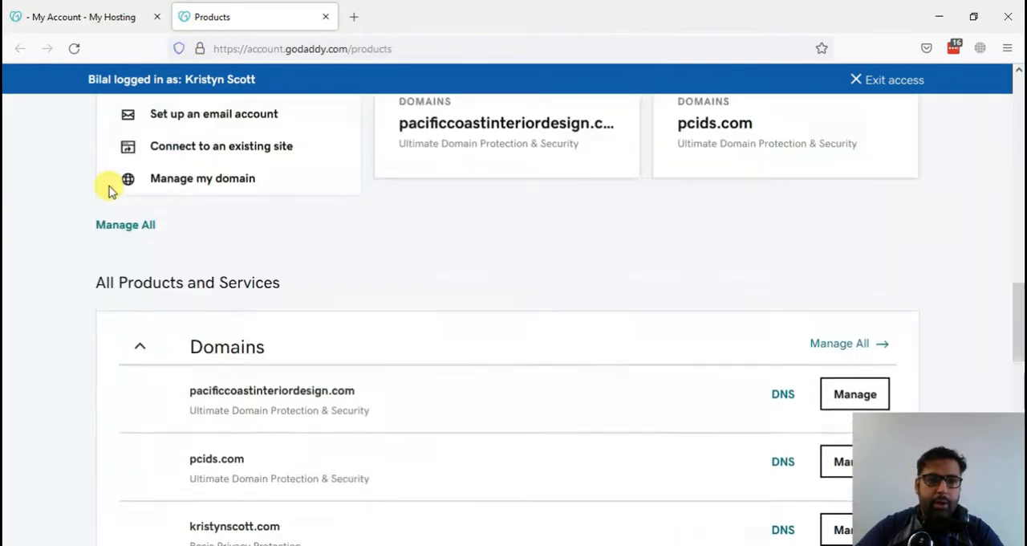
{"action": "scroll", "scroll_direction": "up", "scroll_amount": 3}
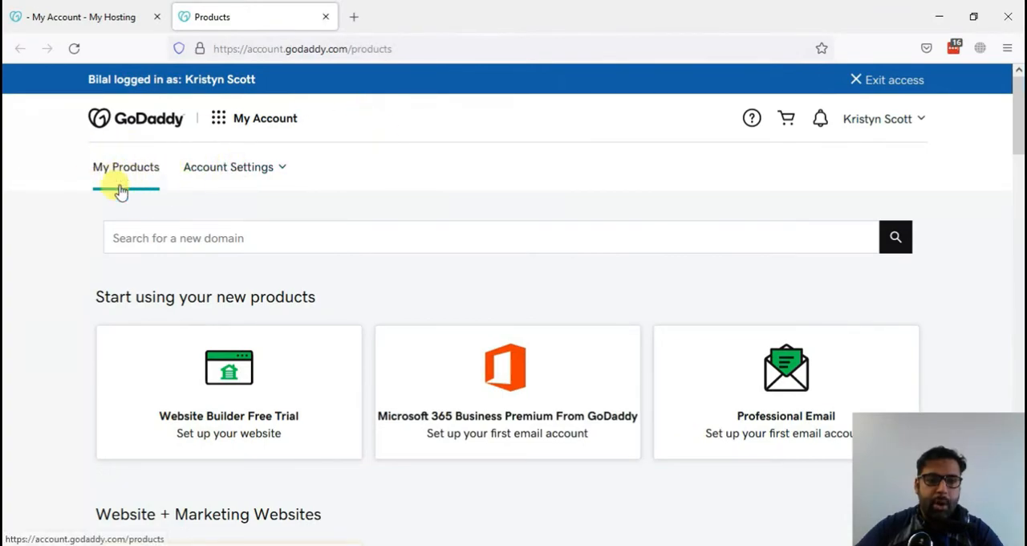
{"action": "scroll", "scroll_direction": "down", "scroll_amount": 3}
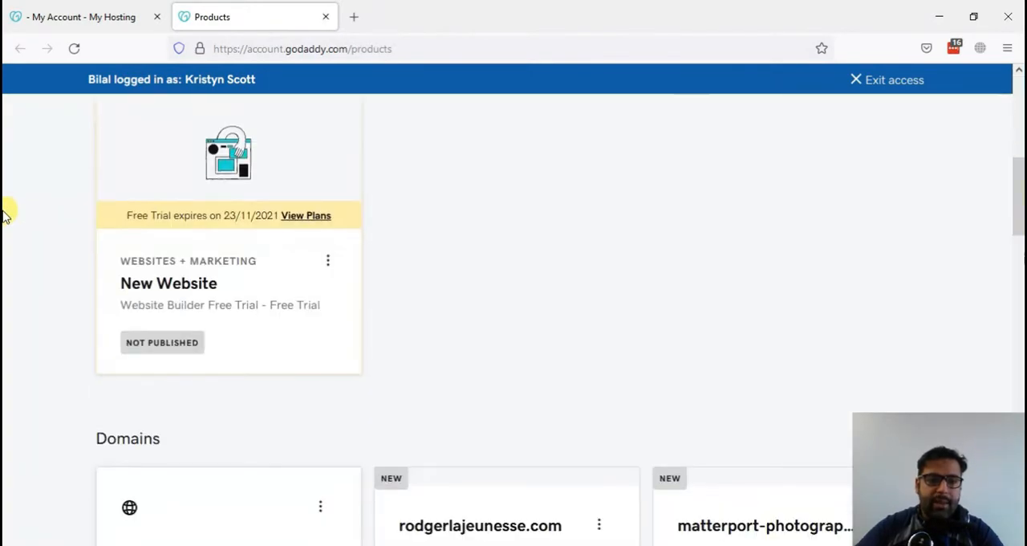
{"action": "scroll", "scroll_direction": "down", "scroll_amount": 3}
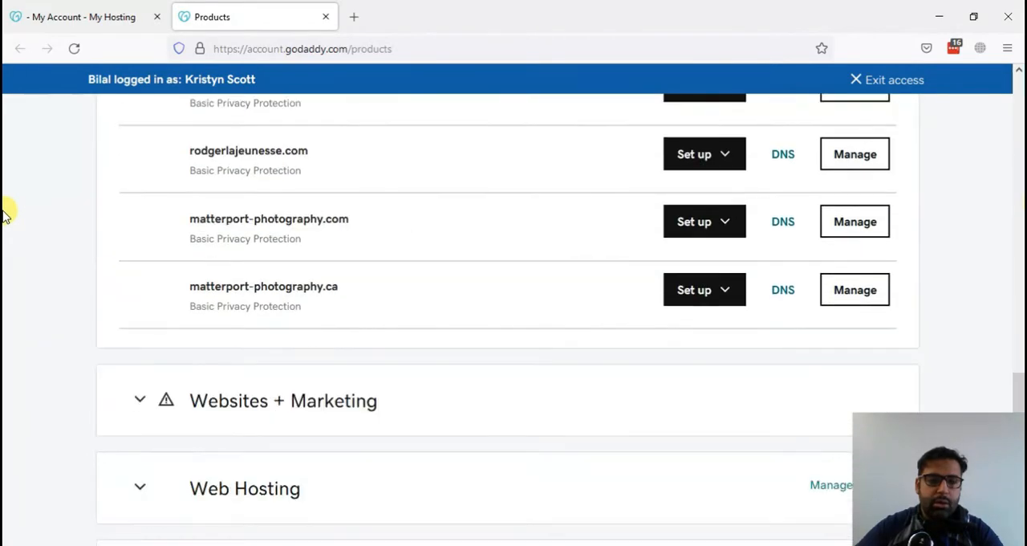
{"action": "scroll", "scroll_direction": "down", "scroll_amount": 3}
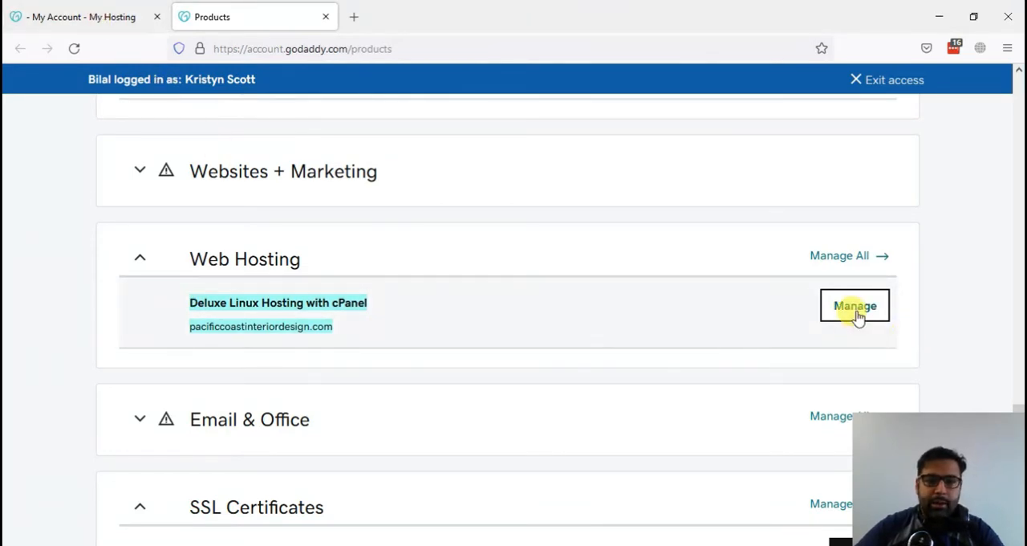
- Open the Web Hosting plan's dashboard and launch Setup for its SSL certificate
{"action": "left_click", "coordinate": [854, 306]}
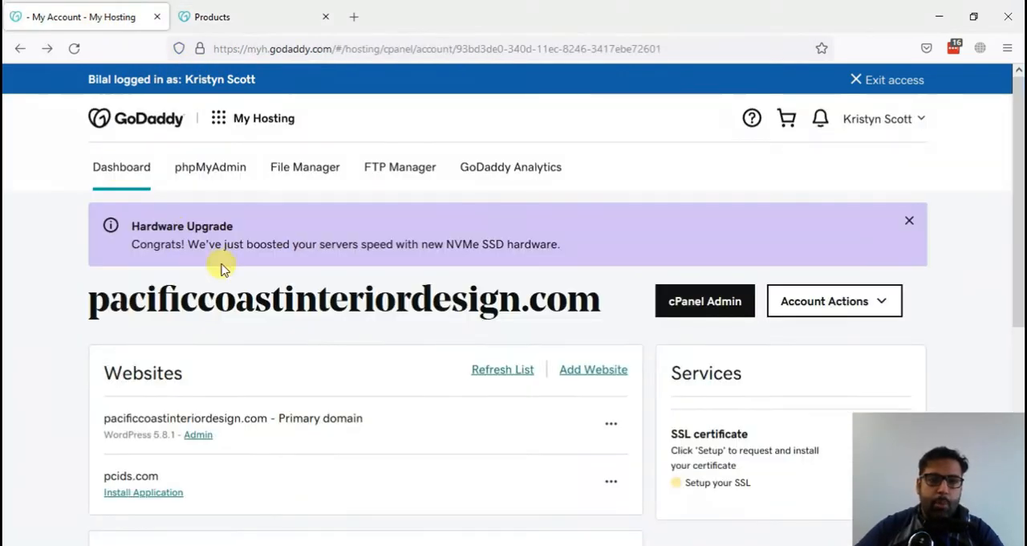
{"action": "mouse_move", "coordinate": [8, 237]}
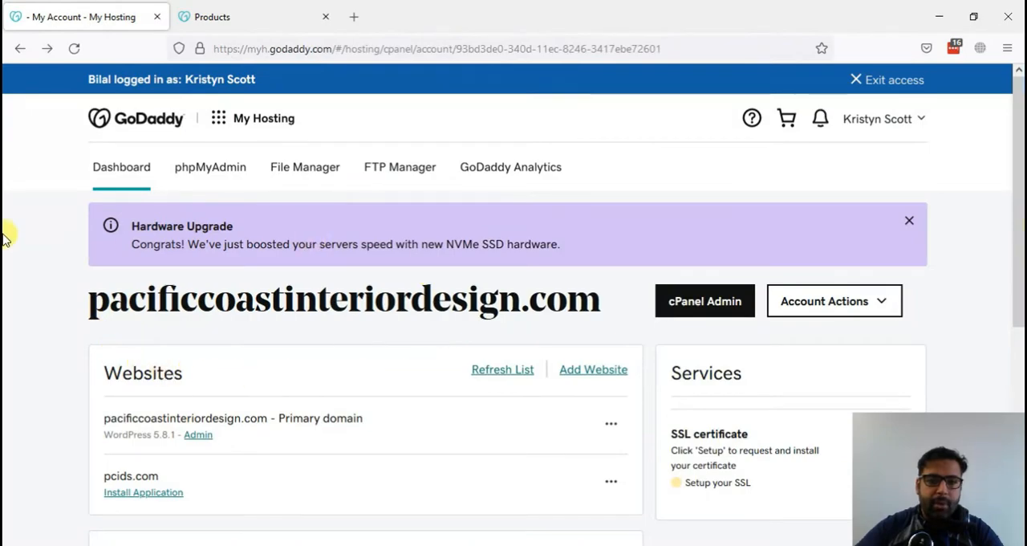
{"action": "scroll", "scroll_direction": "down", "scroll_amount": 3}
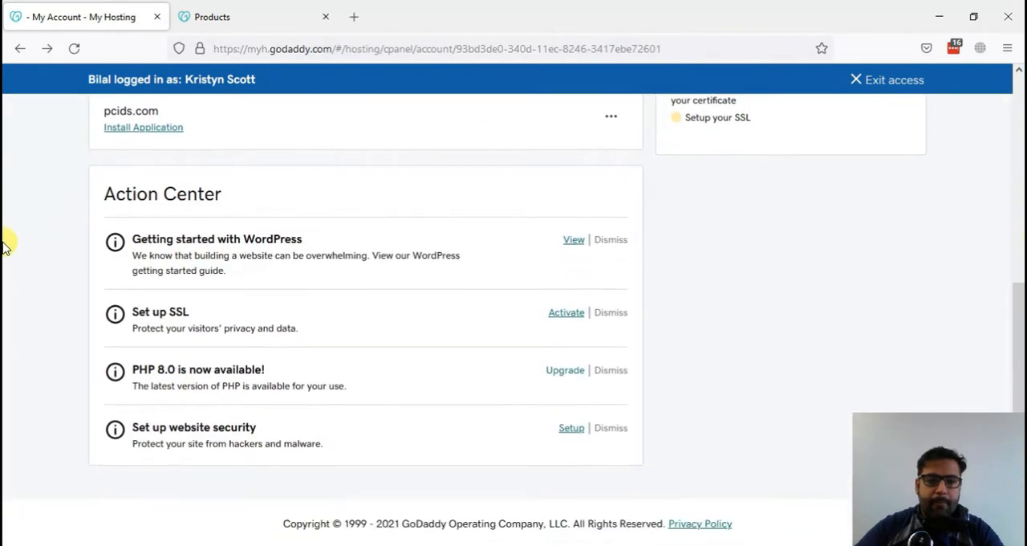
{"action": "scroll", "scroll_direction": "down", "scroll_amount": 3}
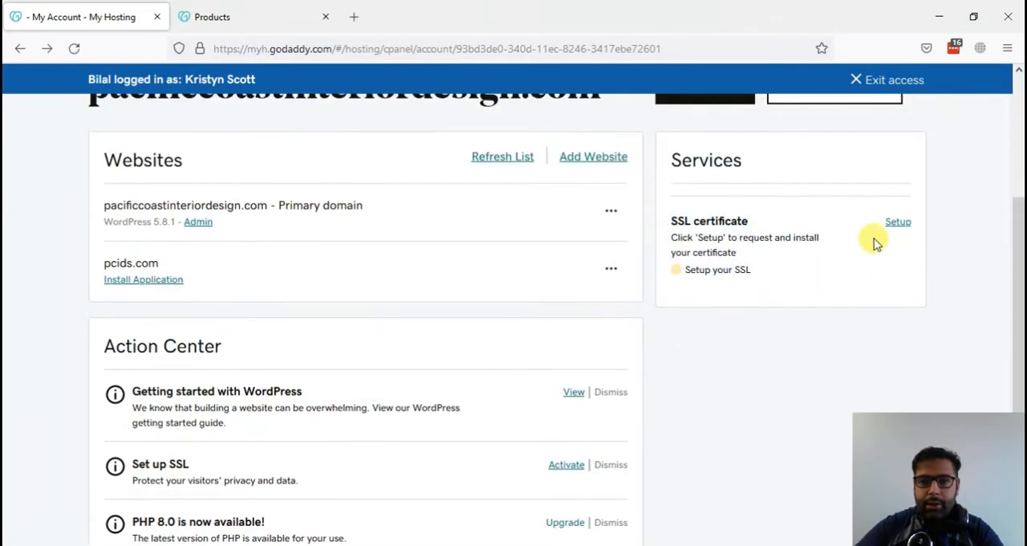
{"action": "left_click", "coordinate": [898, 222]}
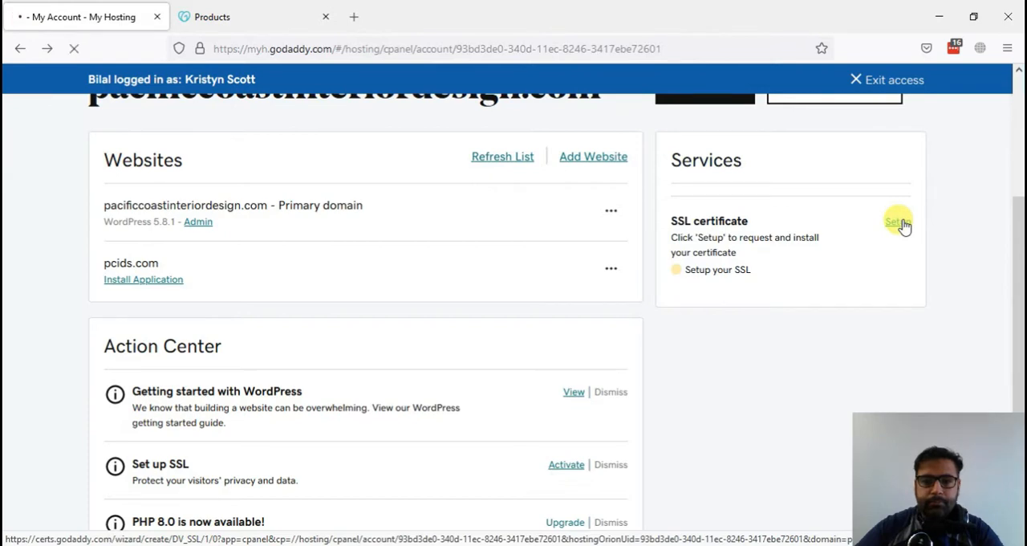
{"action": "left_click", "coordinate": [897, 222]}
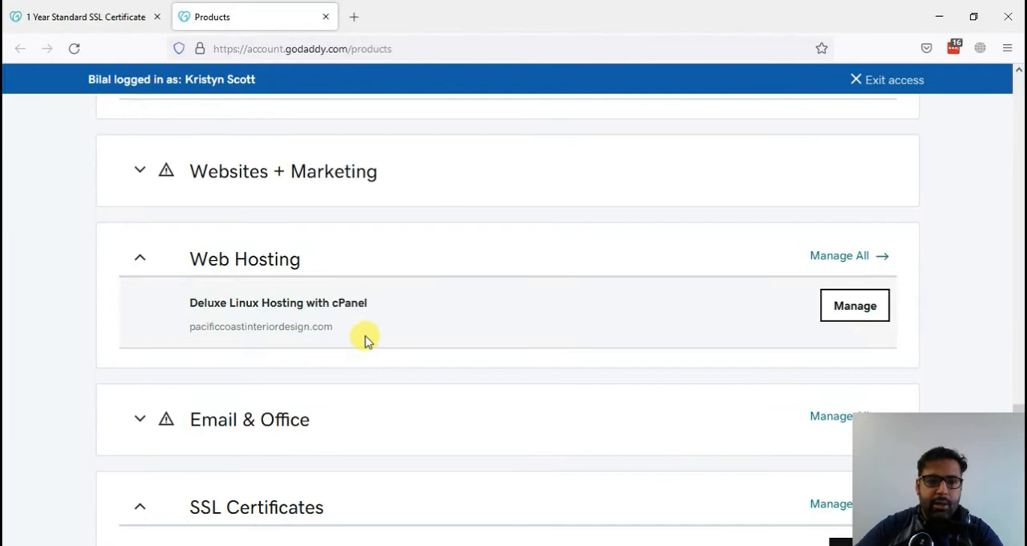
- Enter pacificcoastinteriordesign.com as the primary domain and continue, then return to Products
{"action": "double_click", "coordinate": [260, 326]}
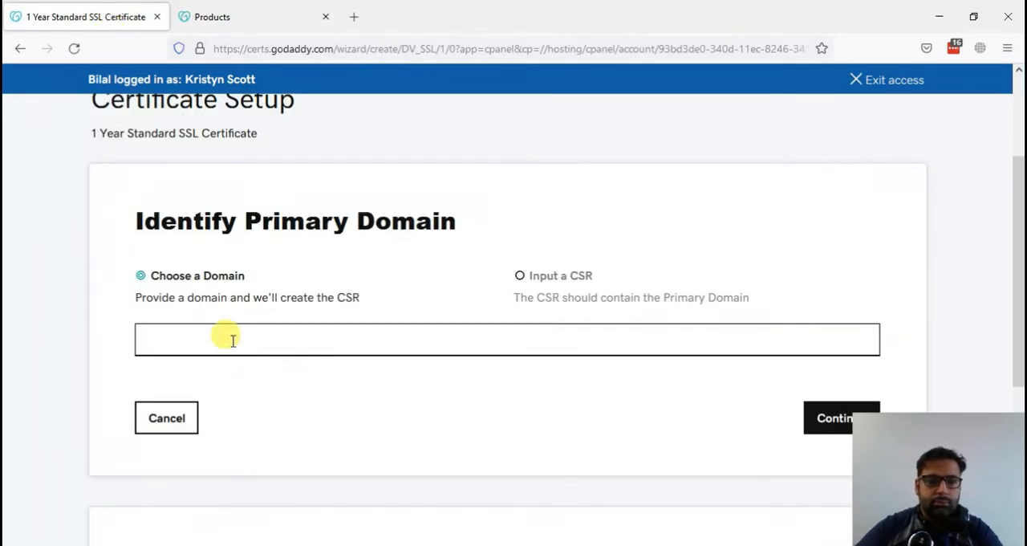
{"action": "type", "text": "pacificcoastinteriordesign.com"}
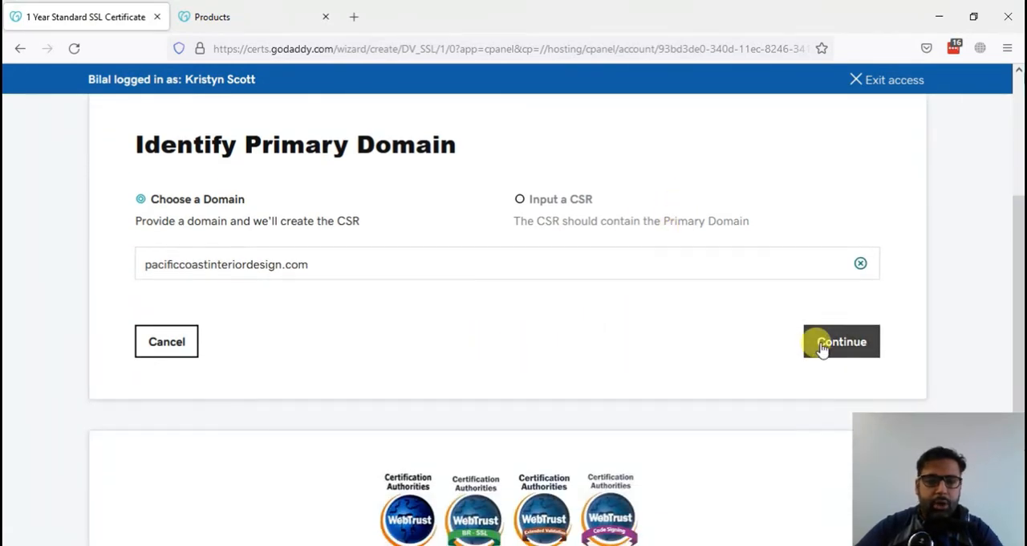
{"action": "left_click", "coordinate": [842, 341]}
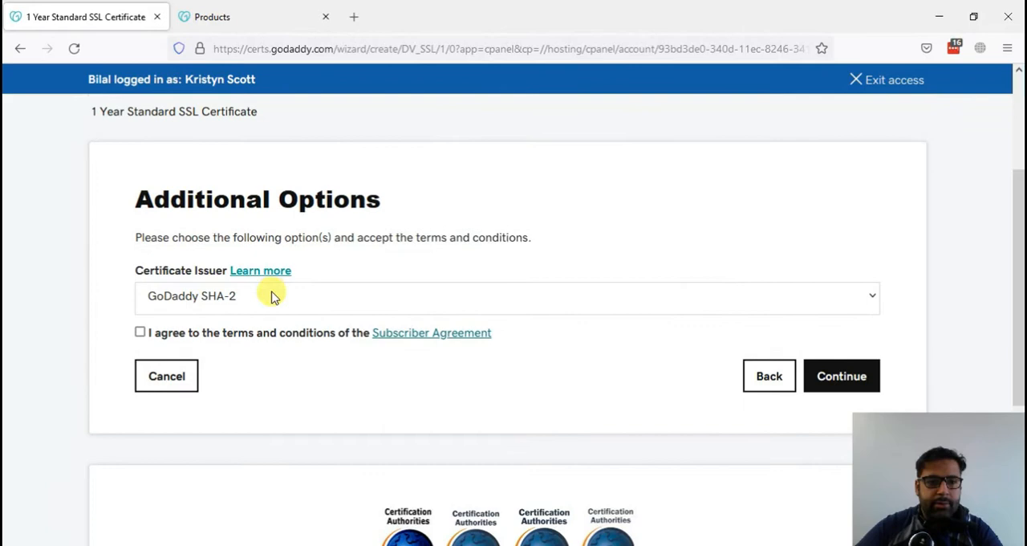
{"action": "mouse_move", "coordinate": [634, 299]}
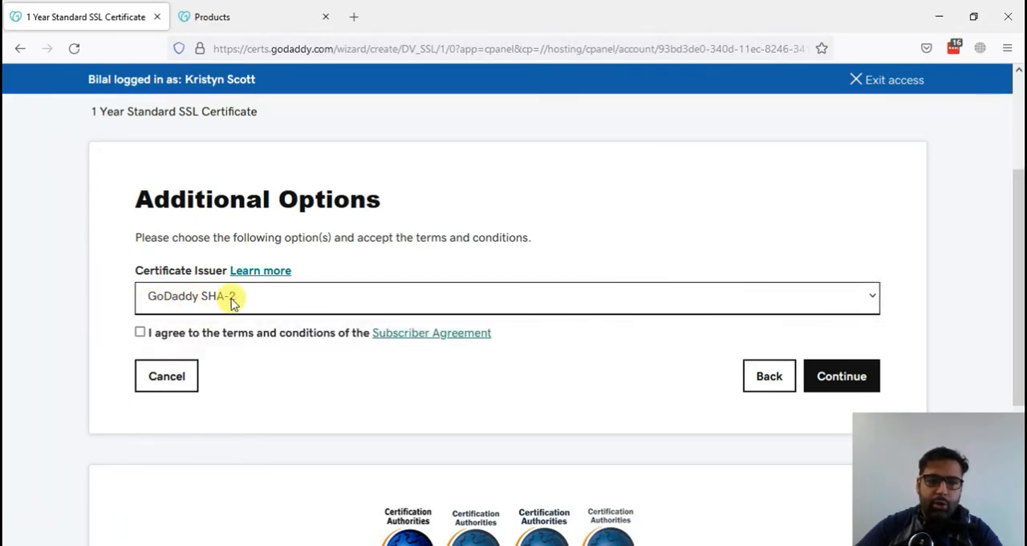
{"action": "mouse_move", "coordinate": [198, 301]}
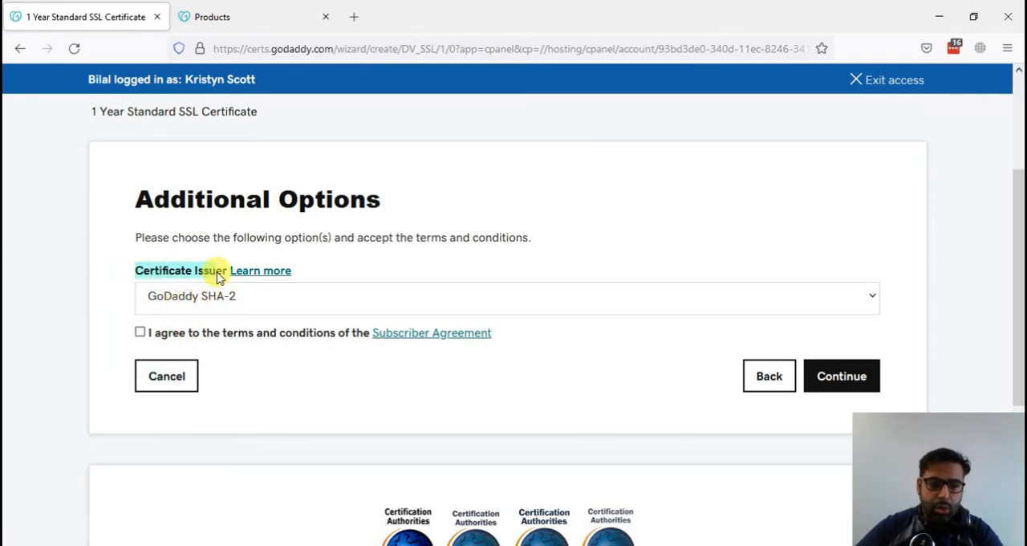
{"action": "left_click", "coordinate": [248, 16]}
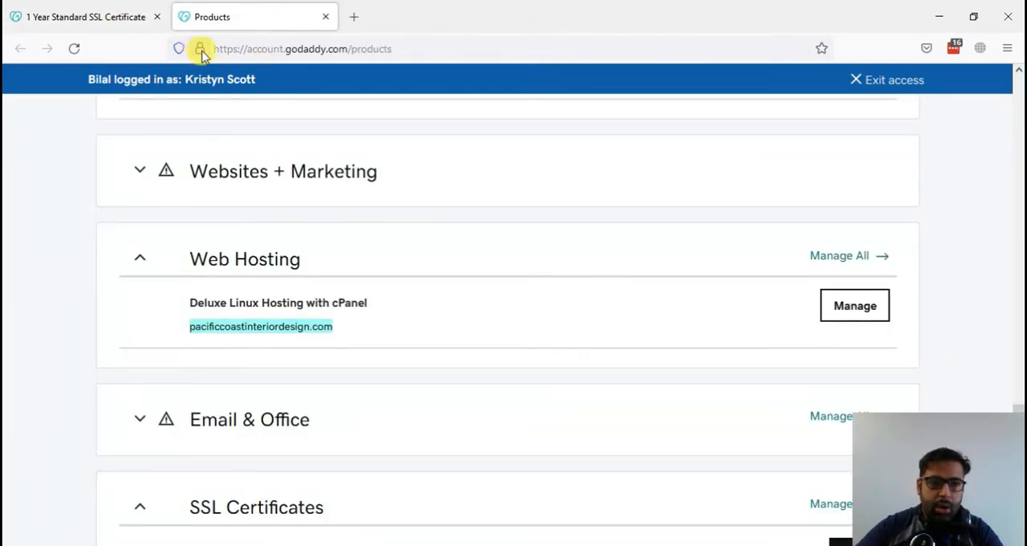
- Confirm account.godaddy.com is verified by GoDaddy.com, Inc., then return to the SSL certificate tab
{"action": "left_click", "coordinate": [200, 48]}
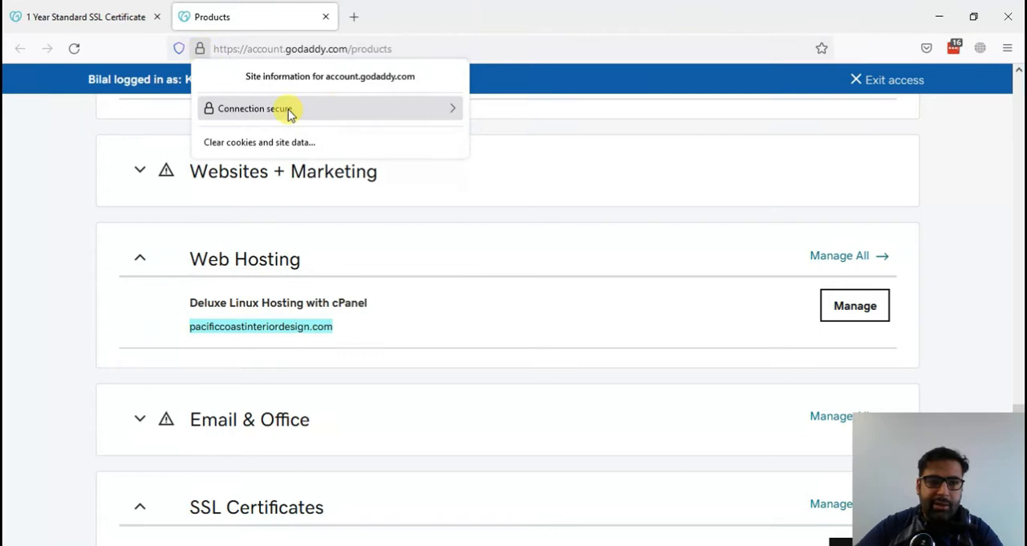
{"action": "mouse_move", "coordinate": [351, 113]}
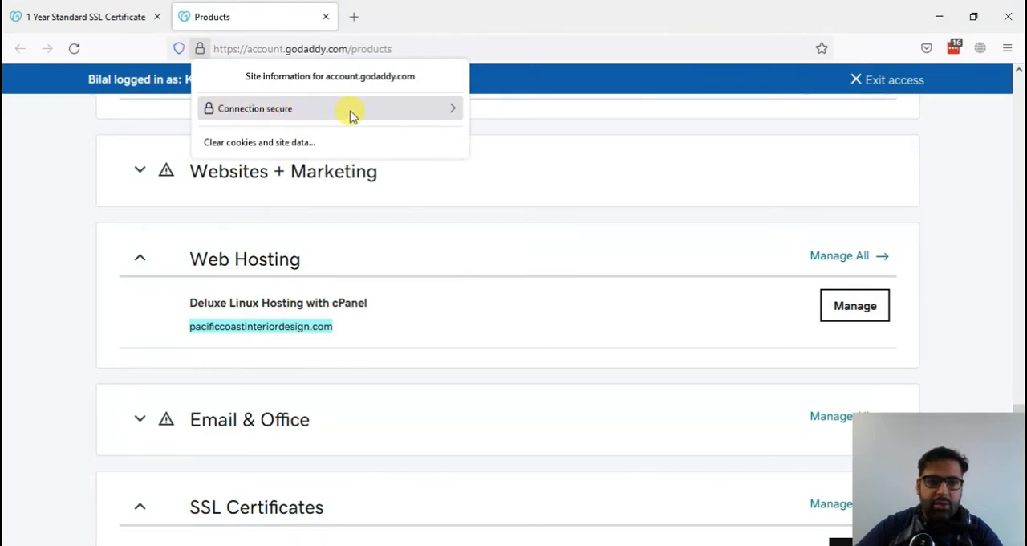
{"action": "left_click", "coordinate": [329, 108]}
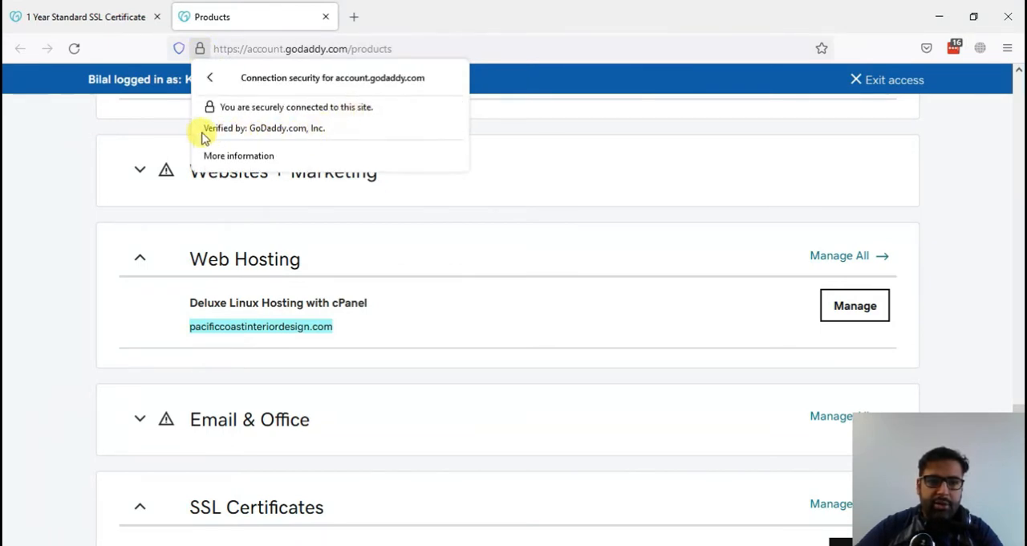
{"action": "mouse_move", "coordinate": [325, 132]}
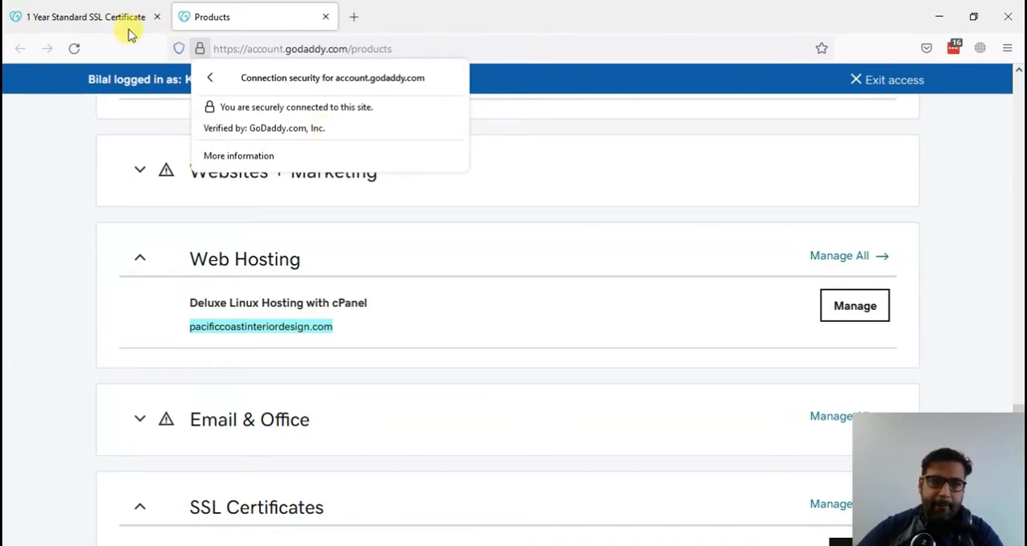
{"action": "left_click", "coordinate": [81, 16]}
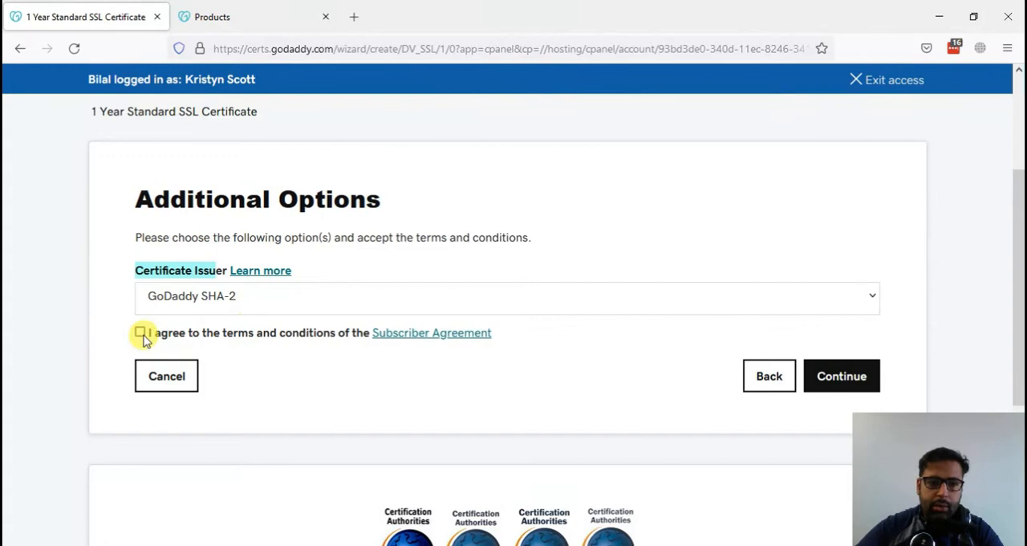
- Accept the Subscriber Agreement, submit the request, and review the Certificate Details
{"action": "left_click", "coordinate": [140, 332]}
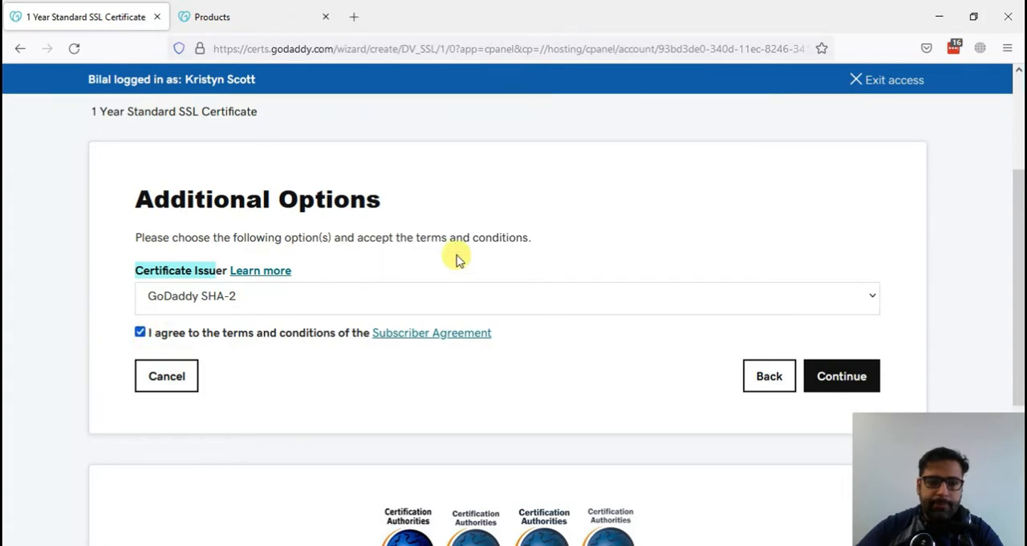
{"action": "left_click", "coordinate": [841, 376]}
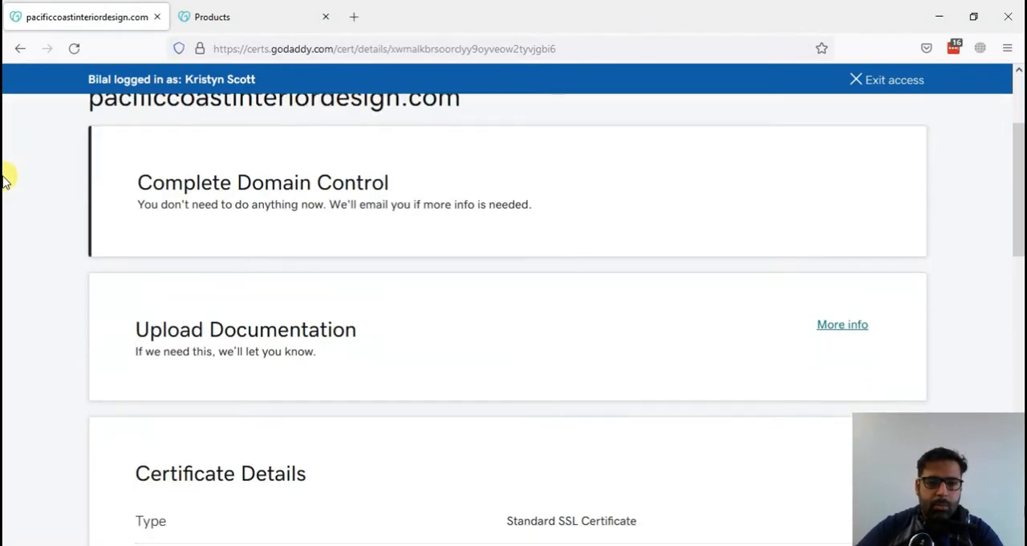
{"action": "scroll", "scroll_direction": "down", "scroll_amount": 3}
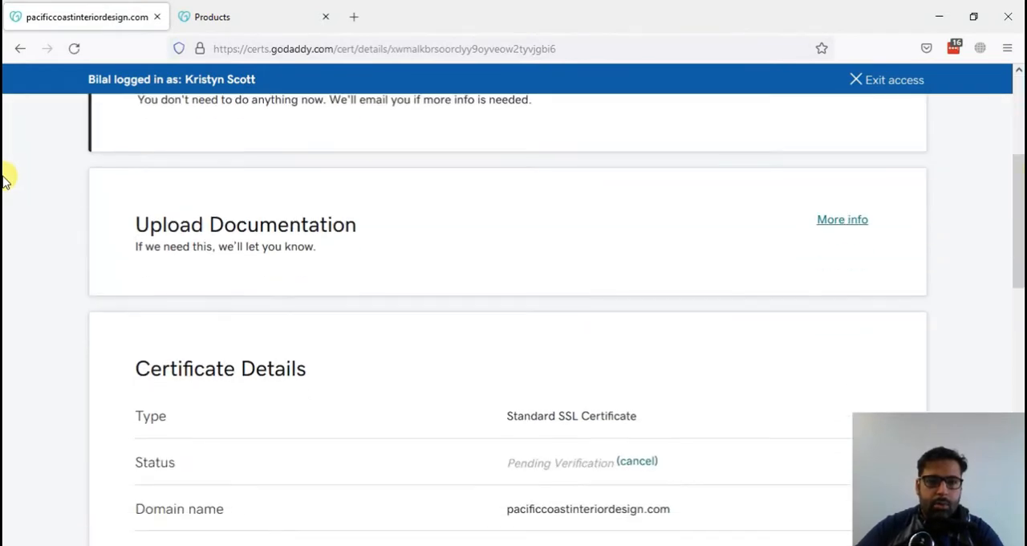
{"action": "scroll", "scroll_direction": "down", "scroll_amount": 3}
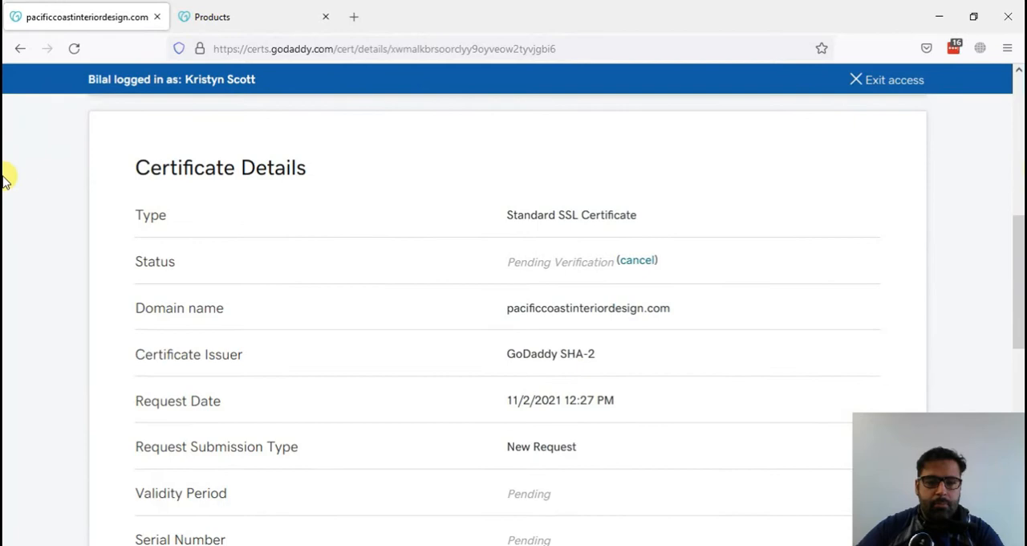
{"action": "scroll", "scroll_direction": "up", "scroll_amount": 3}
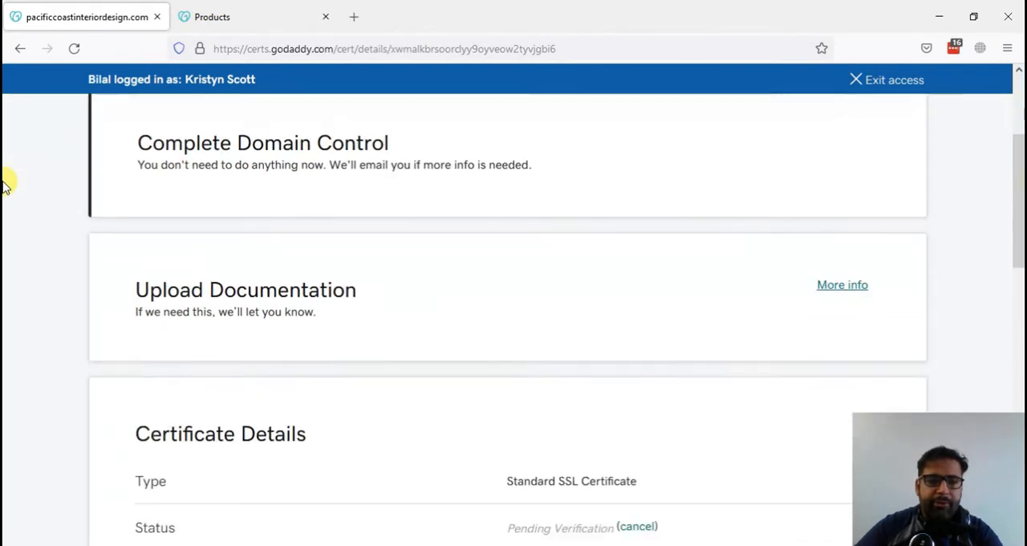
{"action": "scroll", "scroll_direction": "down", "scroll_amount": 3}
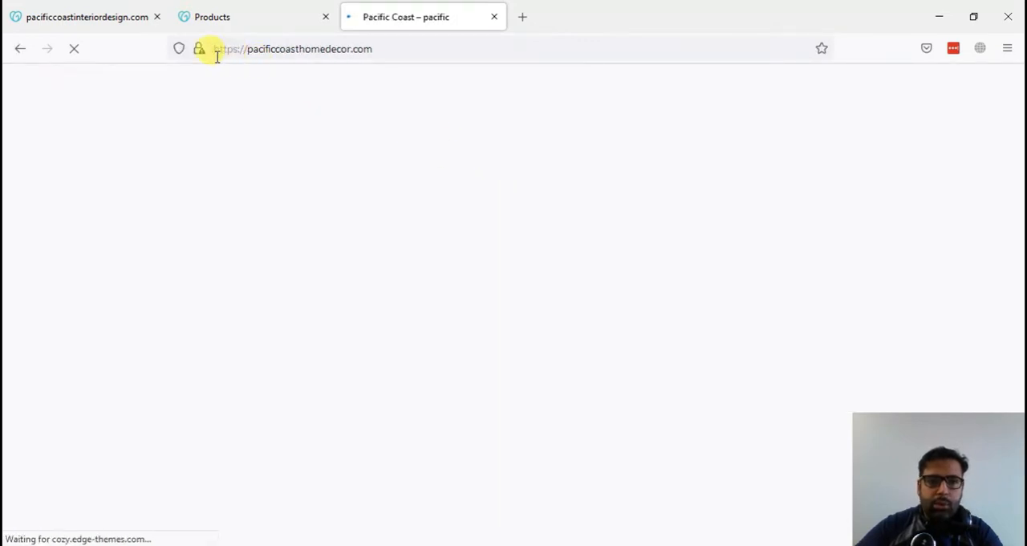
- Load pacificcoasthomedecor.com in a new tab and check its padlock security info
{"action": "left_click", "coordinate": [293, 48]}
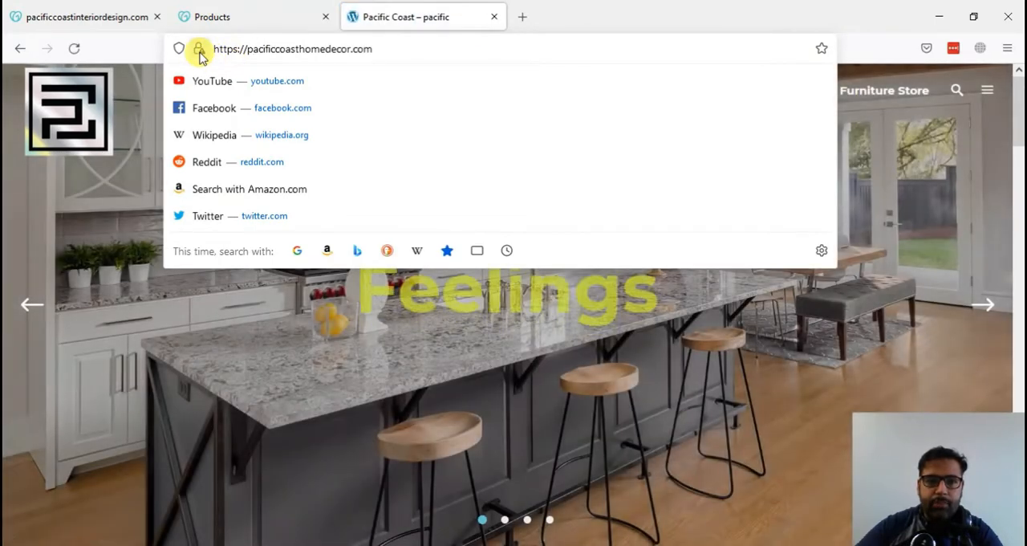
{"action": "left_click", "coordinate": [198, 48]}
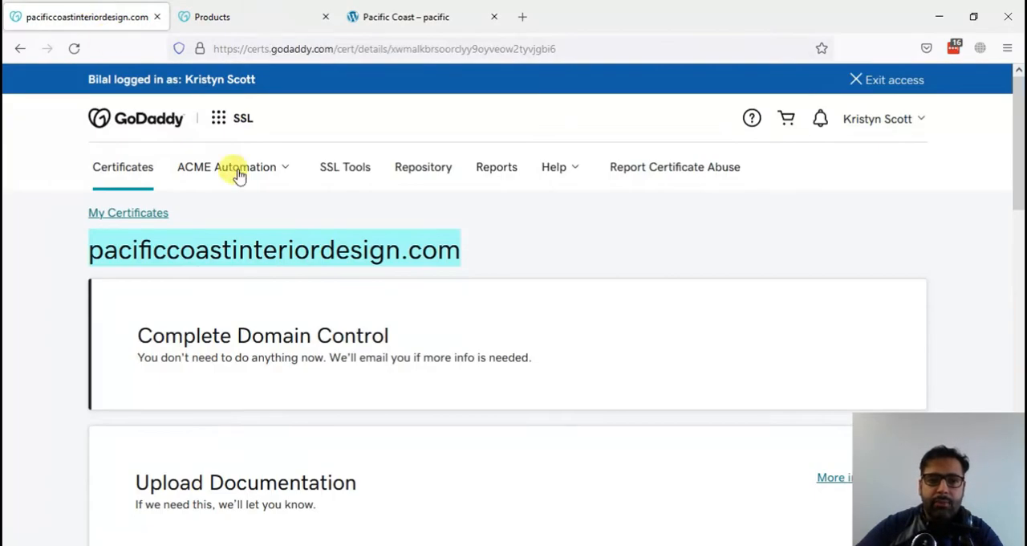
{"action": "scroll", "scroll_direction": "down", "scroll_amount": 3}
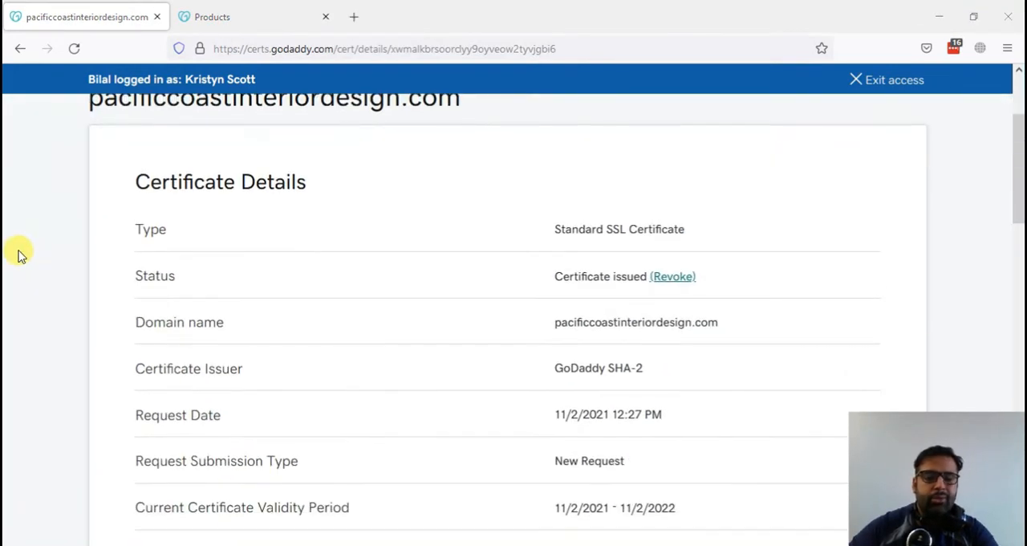
{"action": "scroll", "scroll_direction": "down", "scroll_amount": 3}
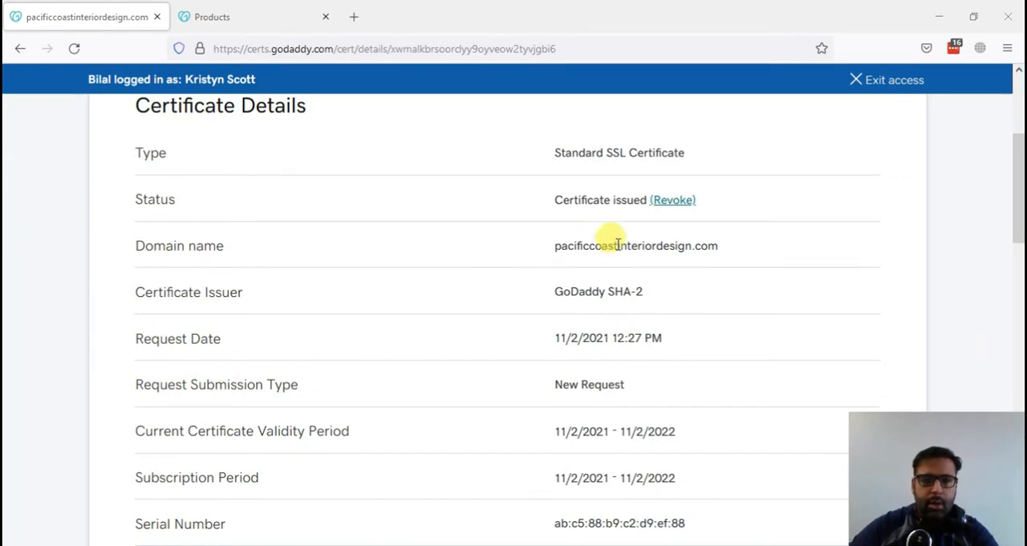
{"action": "double_click", "coordinate": [618, 152]}
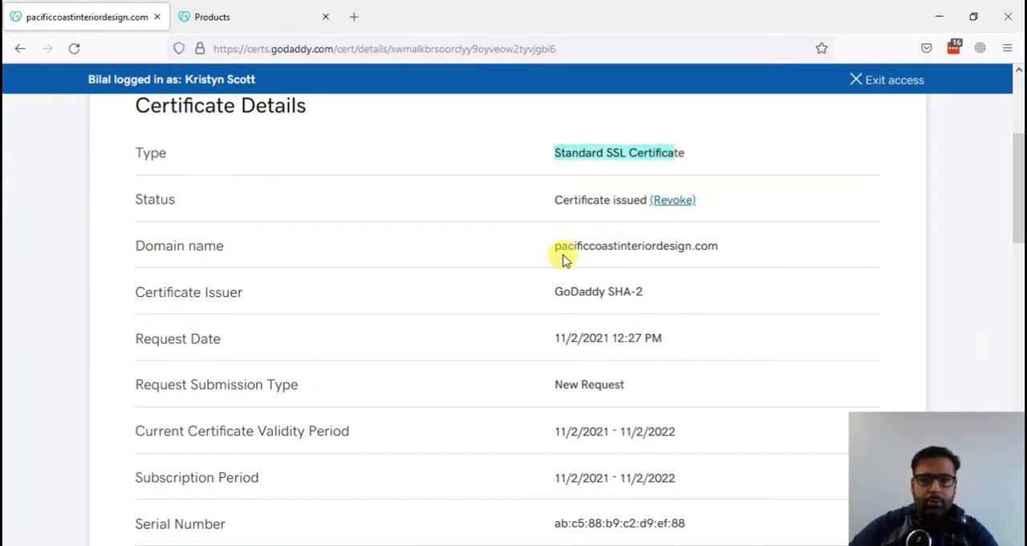
{"action": "scroll", "scroll_direction": "down", "scroll_amount": 3}
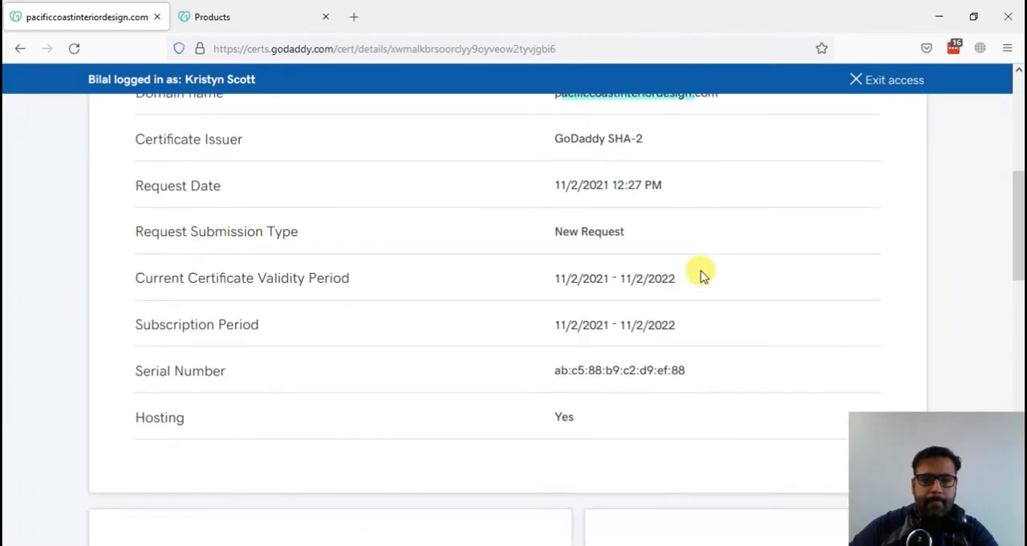
{"action": "mouse_move", "coordinate": [688, 303]}
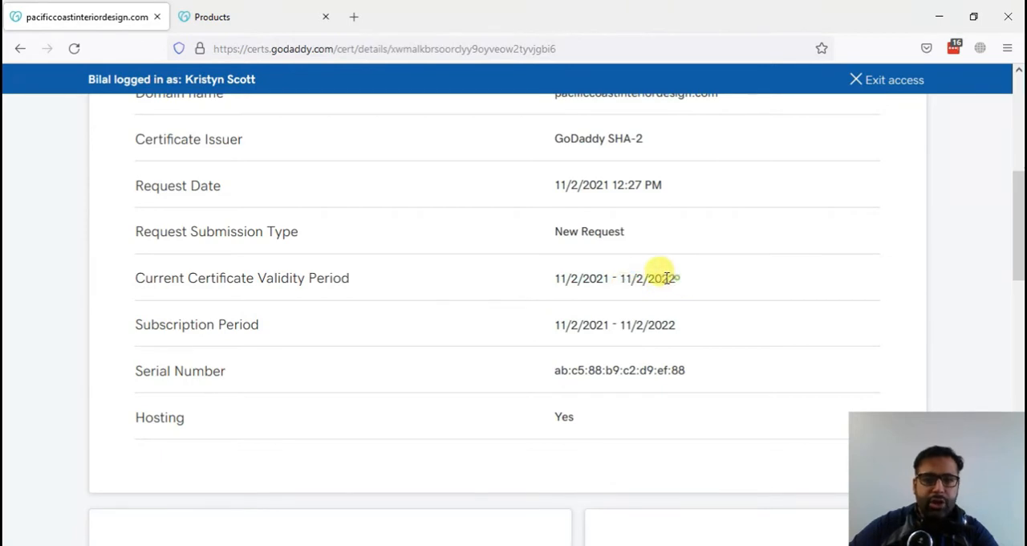
{"action": "left_click_drag", "start_coordinate": [679, 278], "coordinate": [558, 278]}
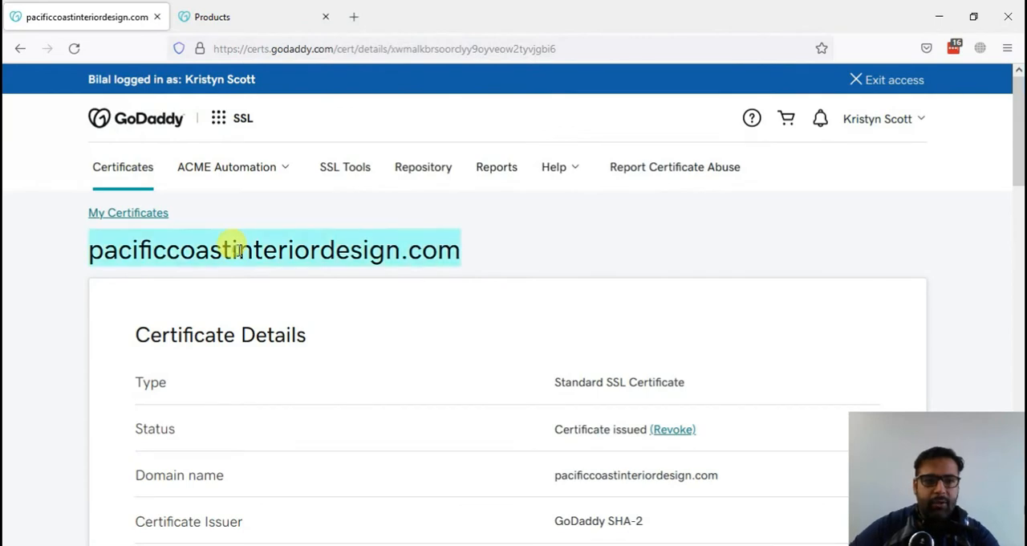
- Load pacificcoastinteriordesign.com privately, read its insecure-content warning, and open DevTools with F12
{"action": "left_click", "coordinate": [1005, 48]}
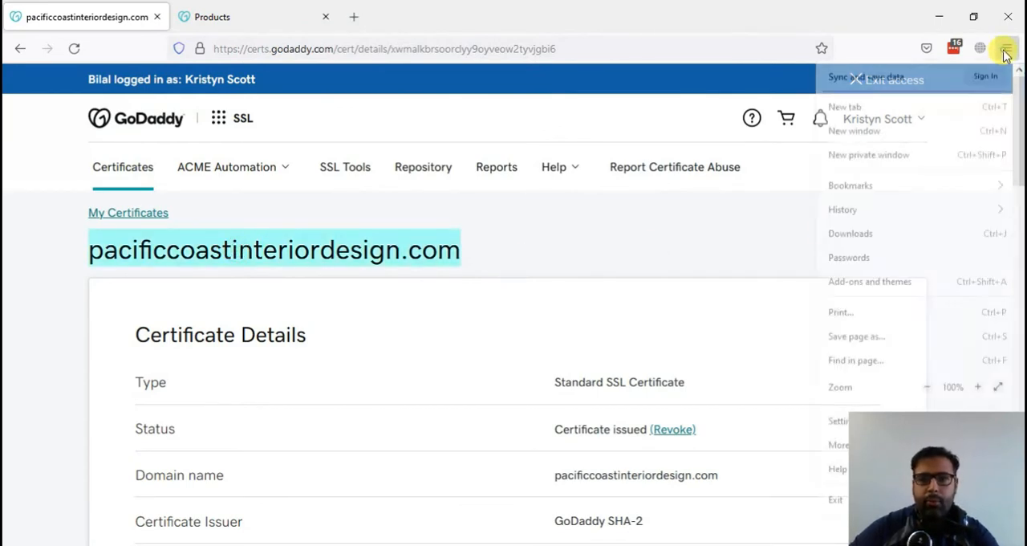
{"action": "left_click", "coordinate": [869, 154]}
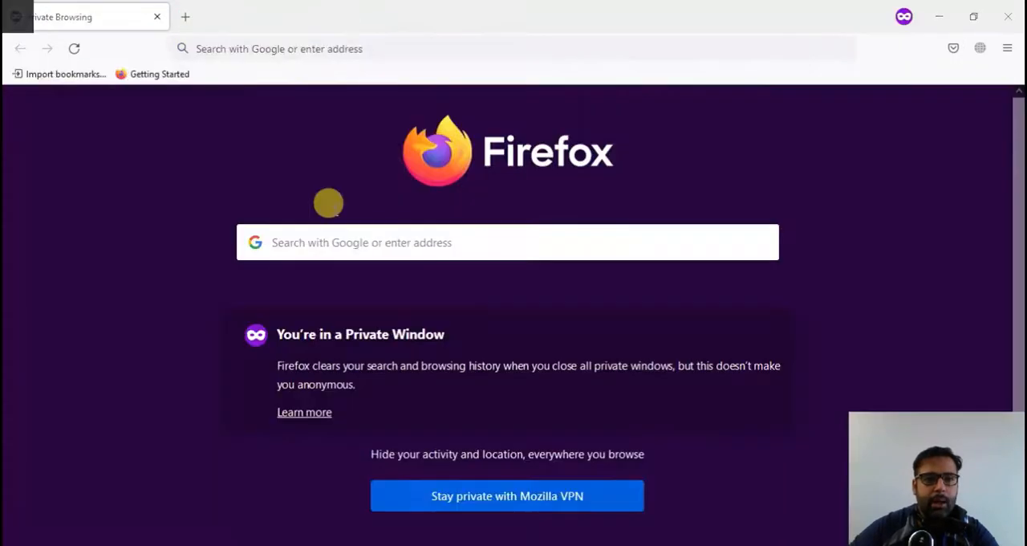
{"action": "type", "text": "pacificcoastinteriordesign.com"}
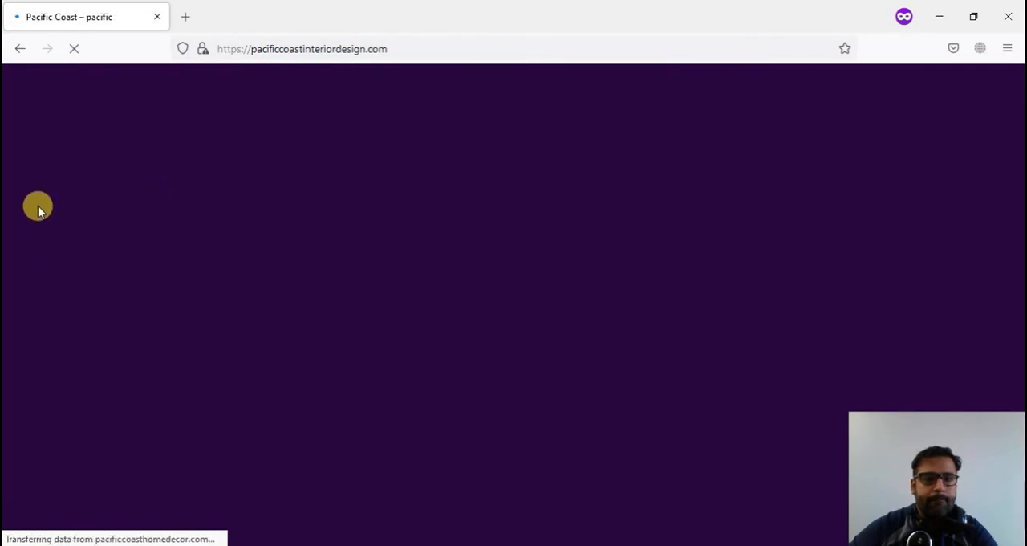
{"action": "mouse_move", "coordinate": [207, 224]}
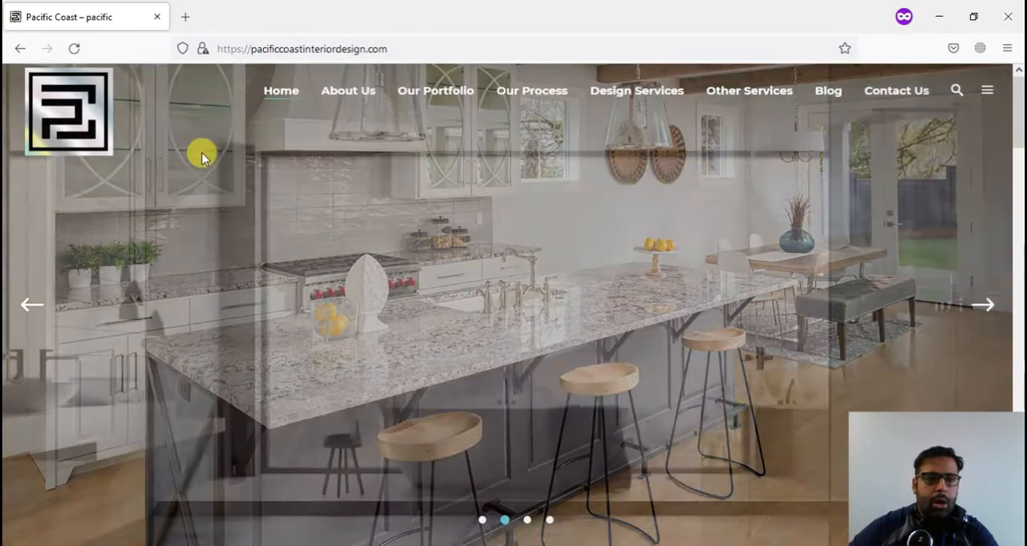
{"action": "left_click", "coordinate": [205, 48]}
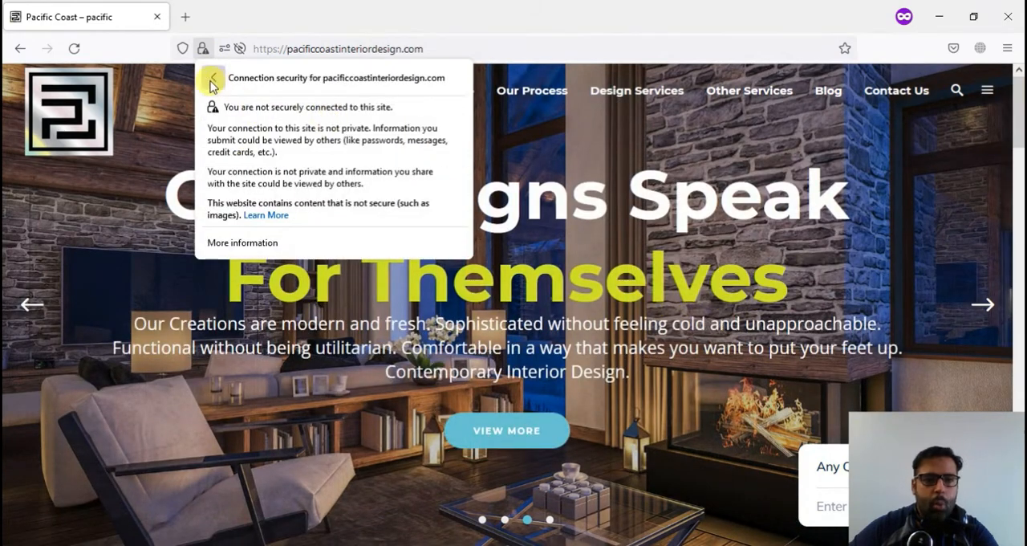
{"action": "left_click", "coordinate": [213, 79]}
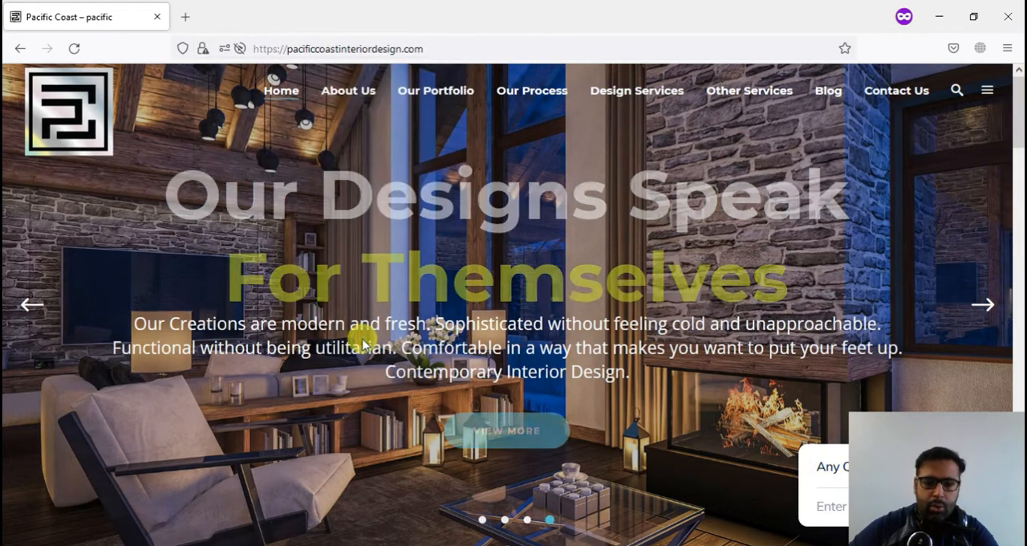
{"action": "key", "text": "F12"}
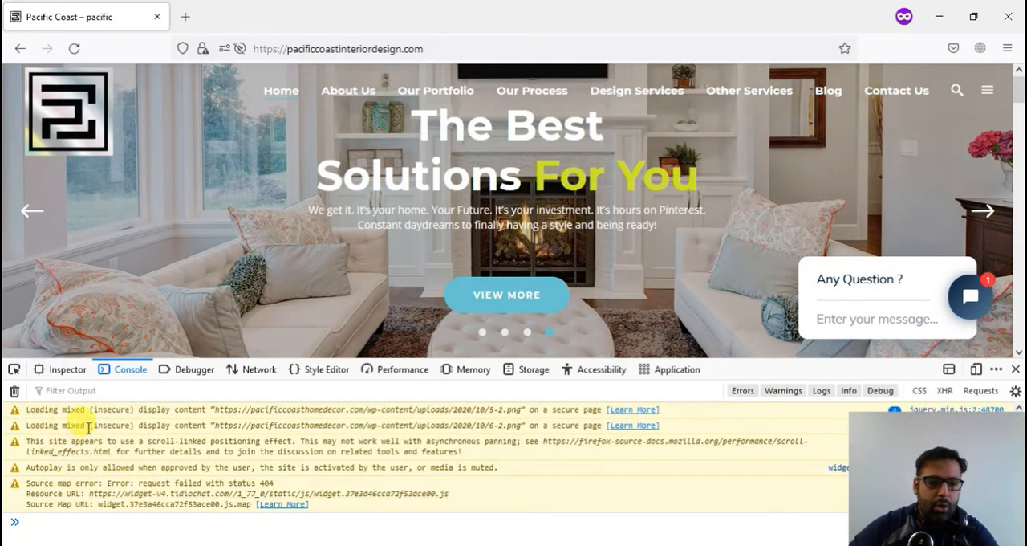
- Scroll the Console through mixed-content warnings for pacificcoasthomedecor.com upload images
{"action": "scroll", "scroll_direction": "down", "scroll_amount": 3}
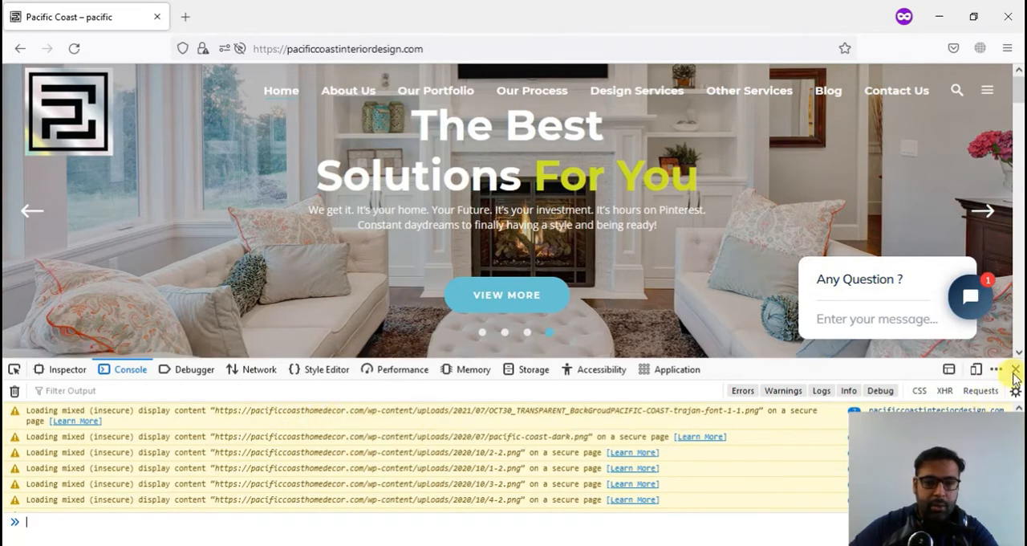
- Close DevTools and scroll through the homepage's HTML page source
{"action": "left_click", "coordinate": [1015, 369]}
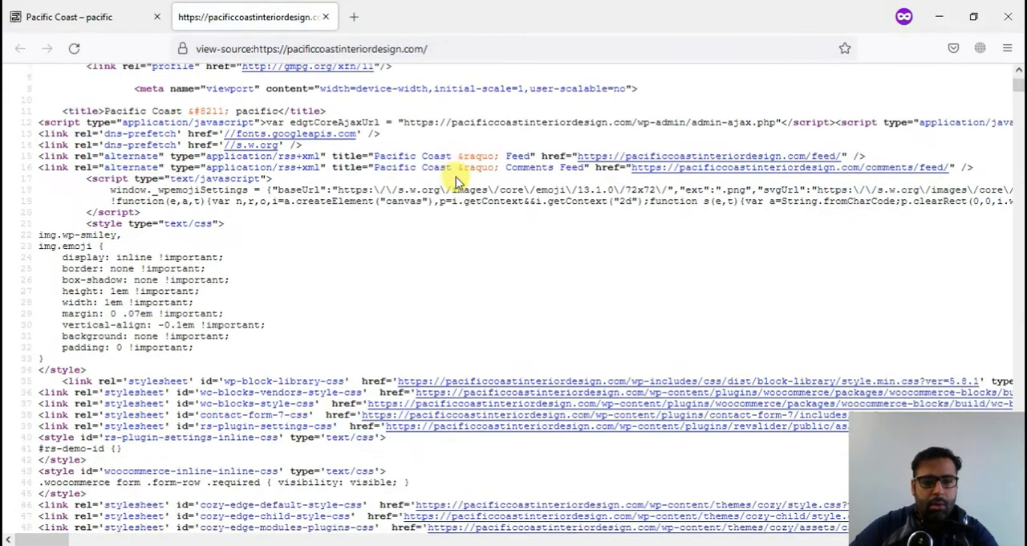
{"action": "scroll", "scroll_direction": "down", "scroll_amount": 3}
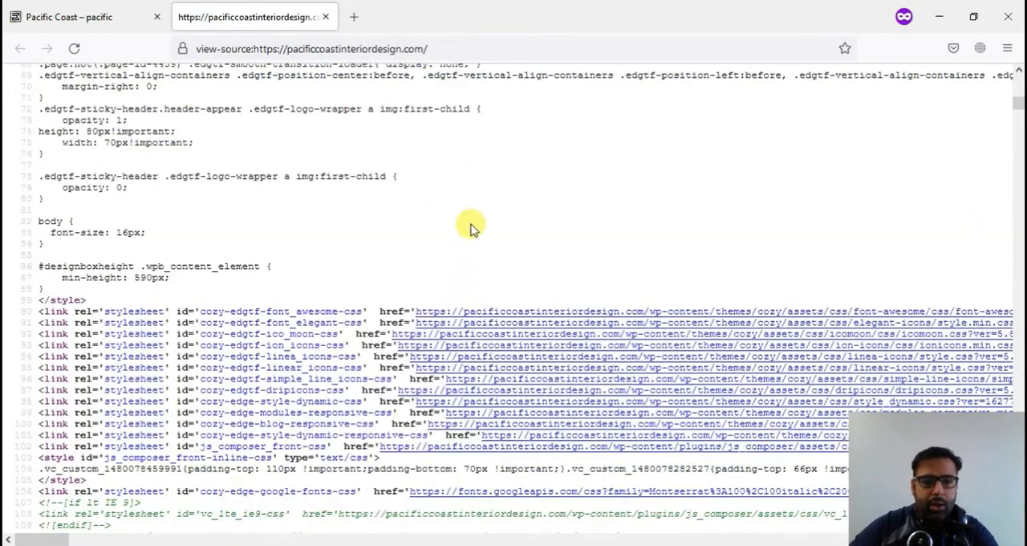
{"action": "scroll", "scroll_direction": "down", "scroll_amount": 3}
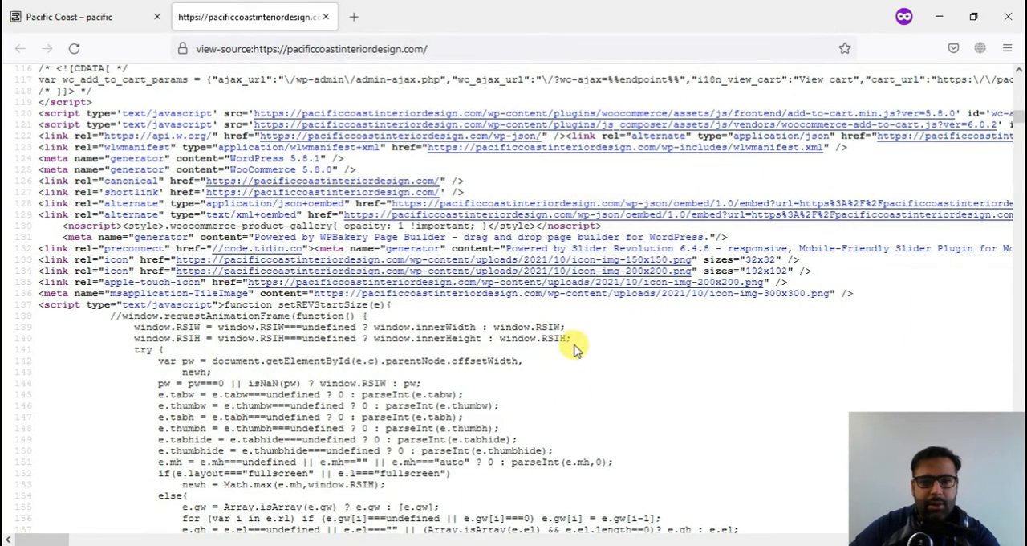
{"action": "scroll", "scroll_direction": "down", "scroll_amount": 3}
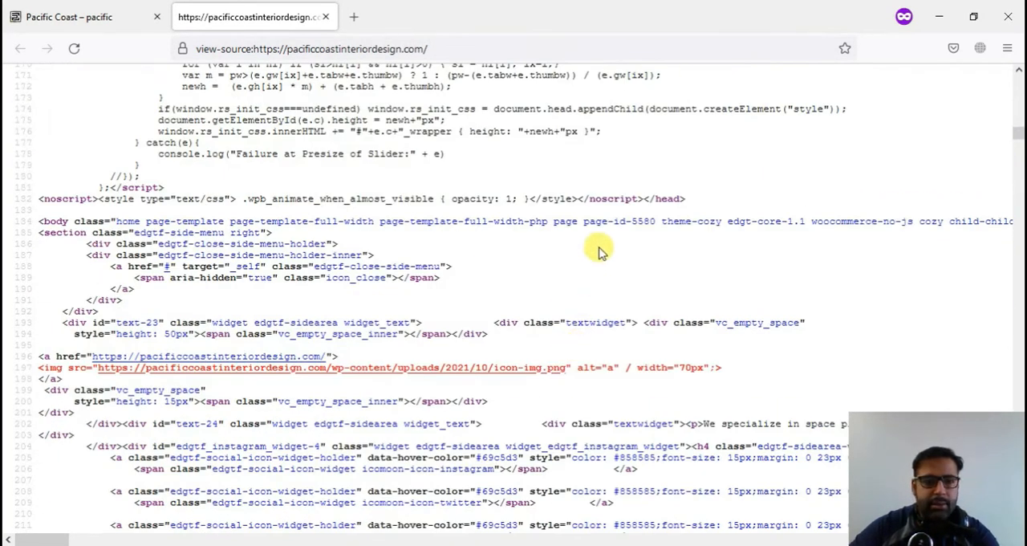
{"action": "scroll", "scroll_direction": "down", "scroll_amount": 3}
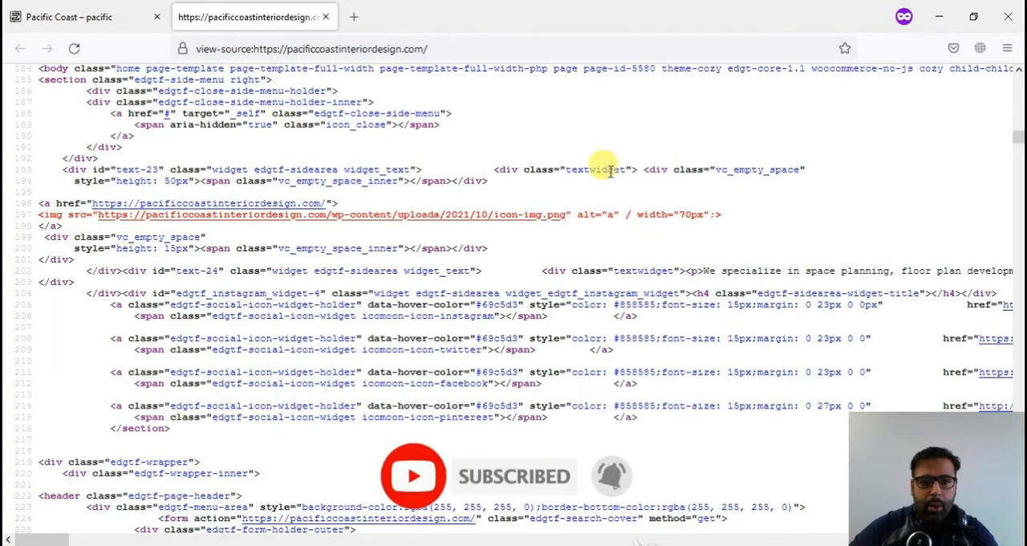
{"action": "right_click", "coordinate": [477, 214]}
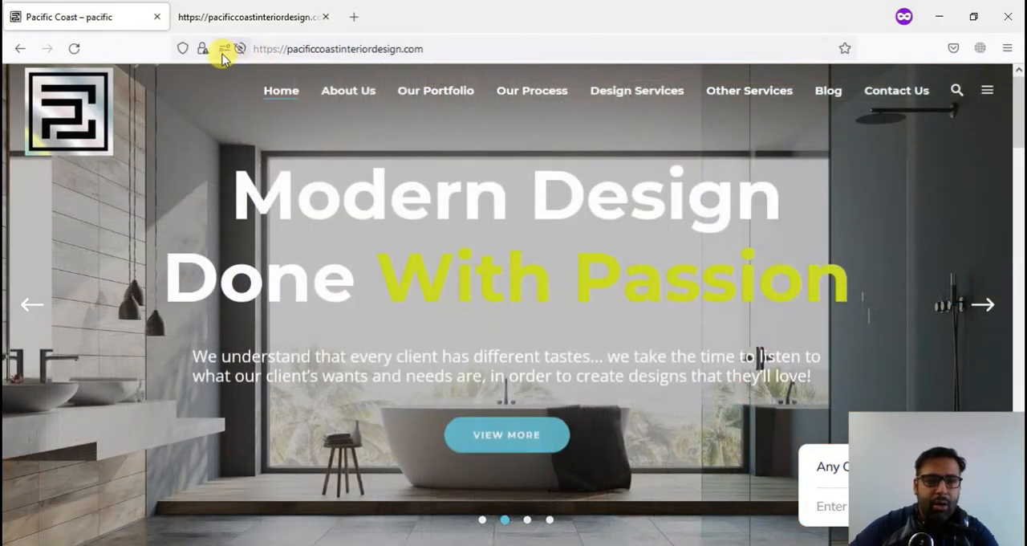
- Switch to the Pacific Coast WordPress wp-admin Dashboard tab
{"action": "left_click", "coordinate": [203, 48]}
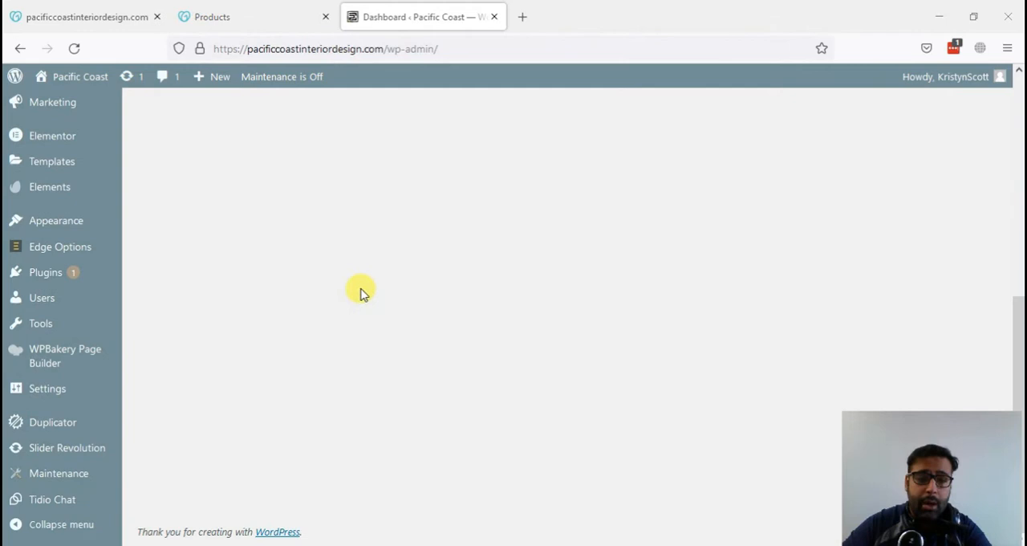
{"action": "mouse_move", "coordinate": [201, 253]}
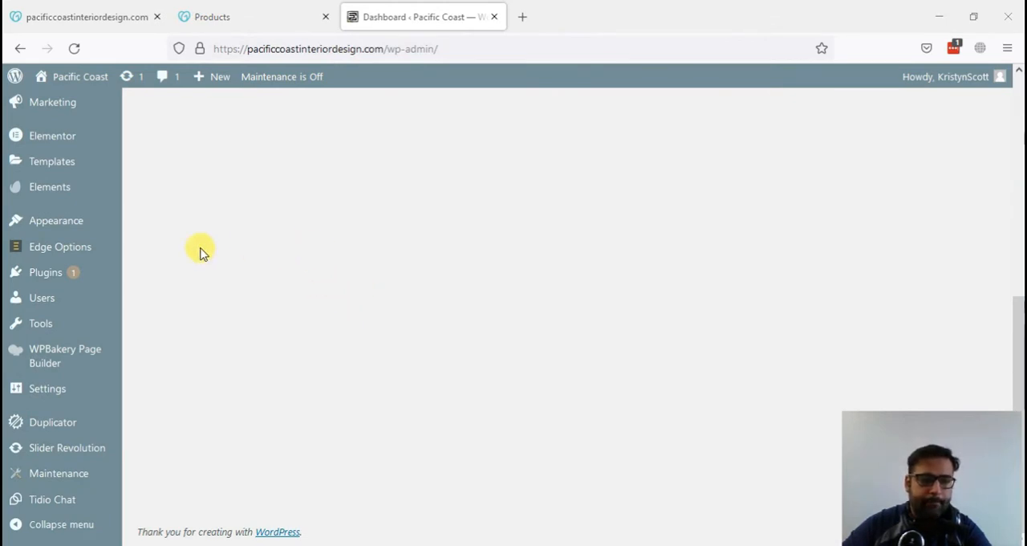
{"action": "mouse_move", "coordinate": [46, 272]}
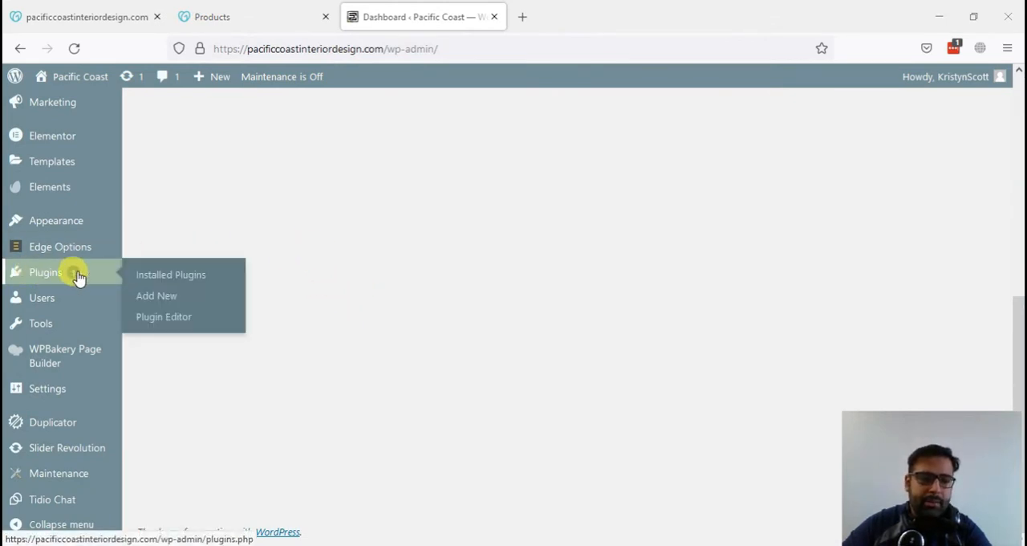
- Search plugins for 'go live', then install and activate Go Live Update Urls
{"action": "left_click", "coordinate": [157, 295]}
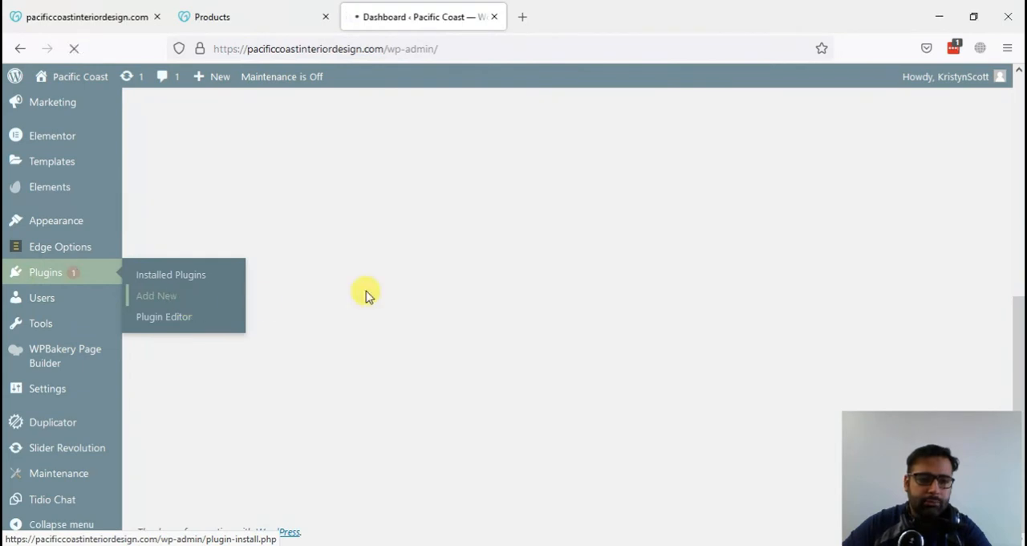
{"action": "left_click", "coordinate": [156, 295]}
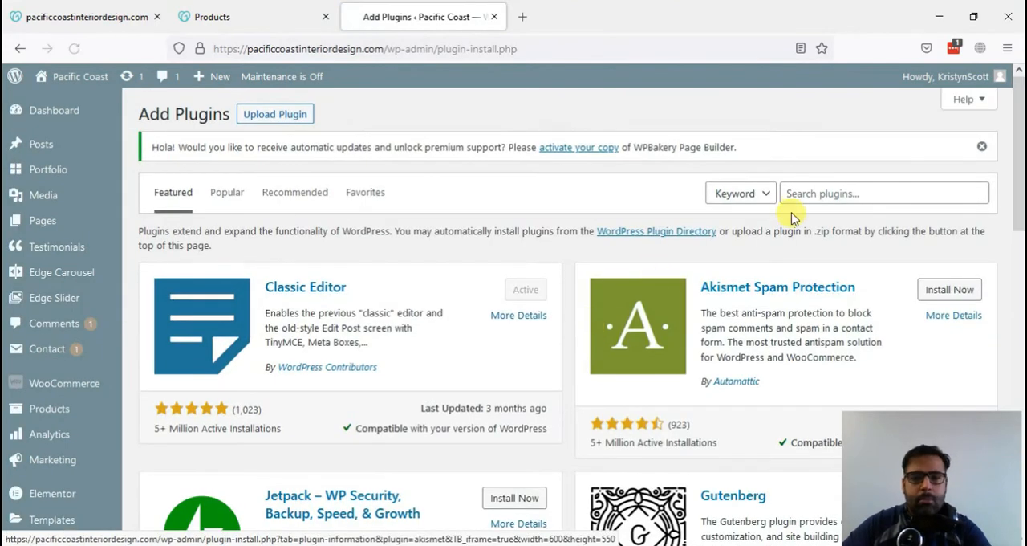
{"action": "type", "text": "go"}
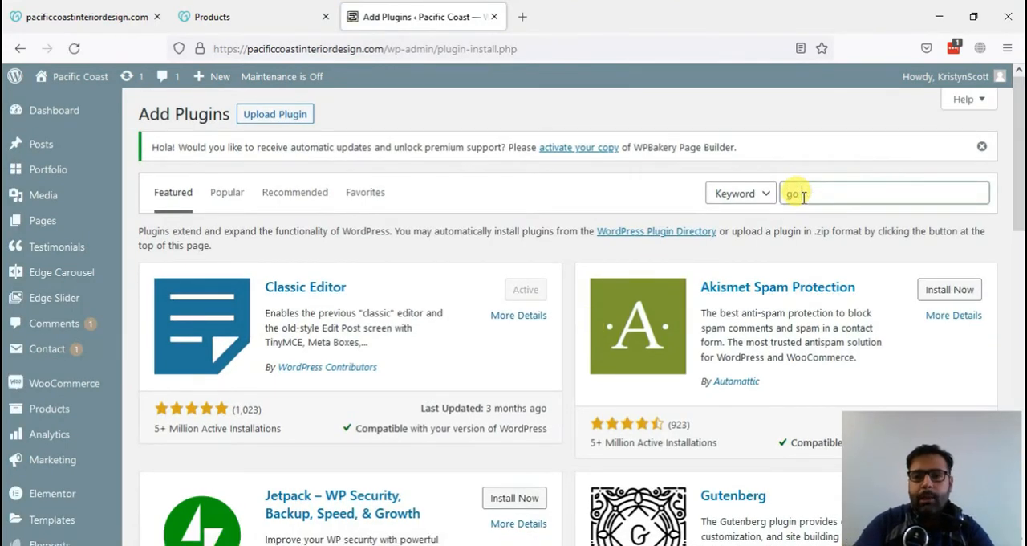
{"action": "type", "text": "live"}
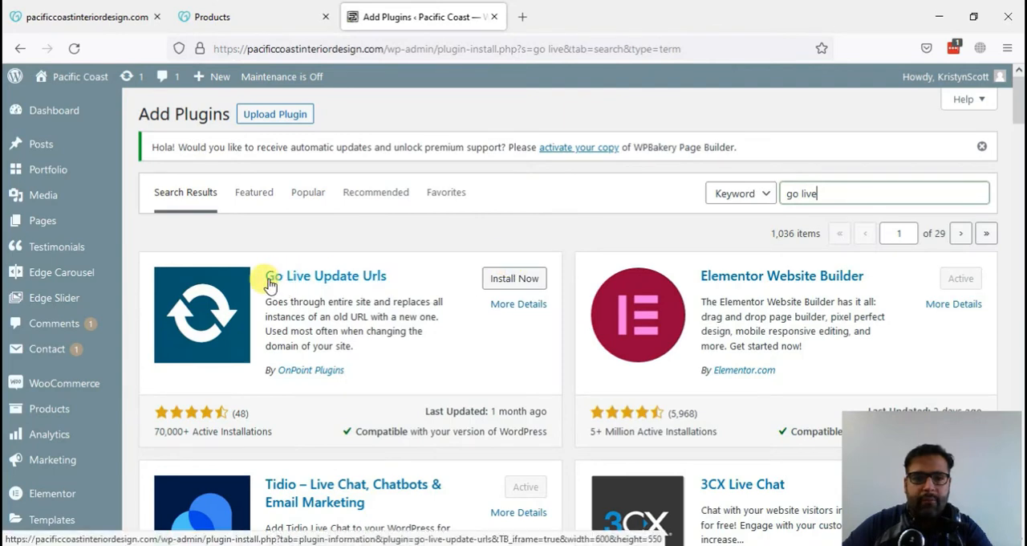
{"action": "left_click", "coordinate": [514, 278]}
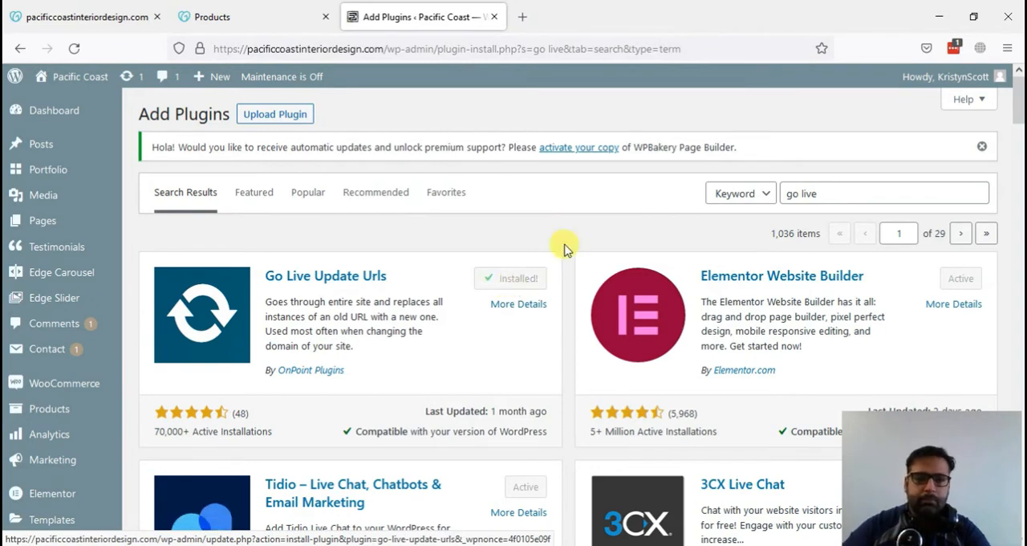
{"action": "left_click", "coordinate": [520, 278]}
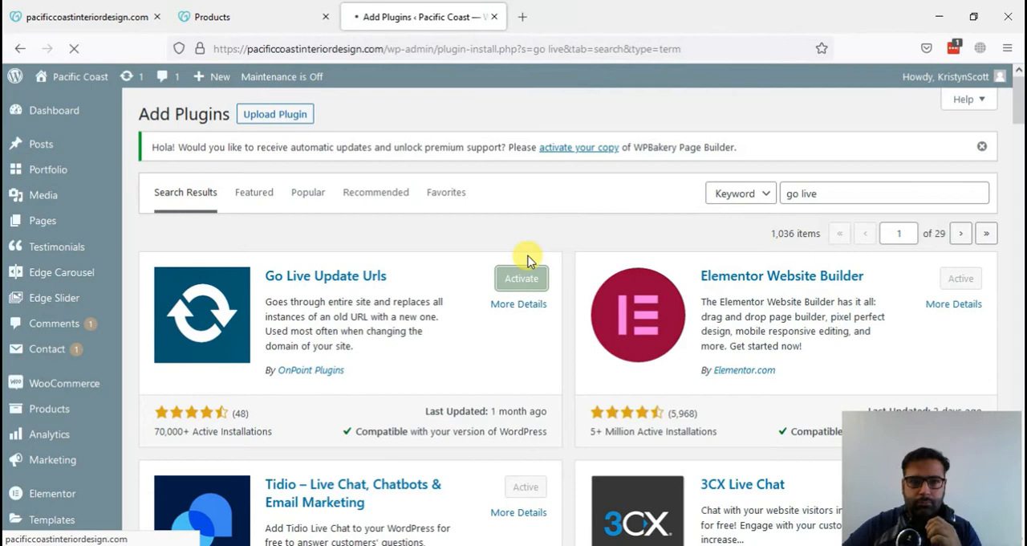
{"action": "left_click", "coordinate": [521, 277]}
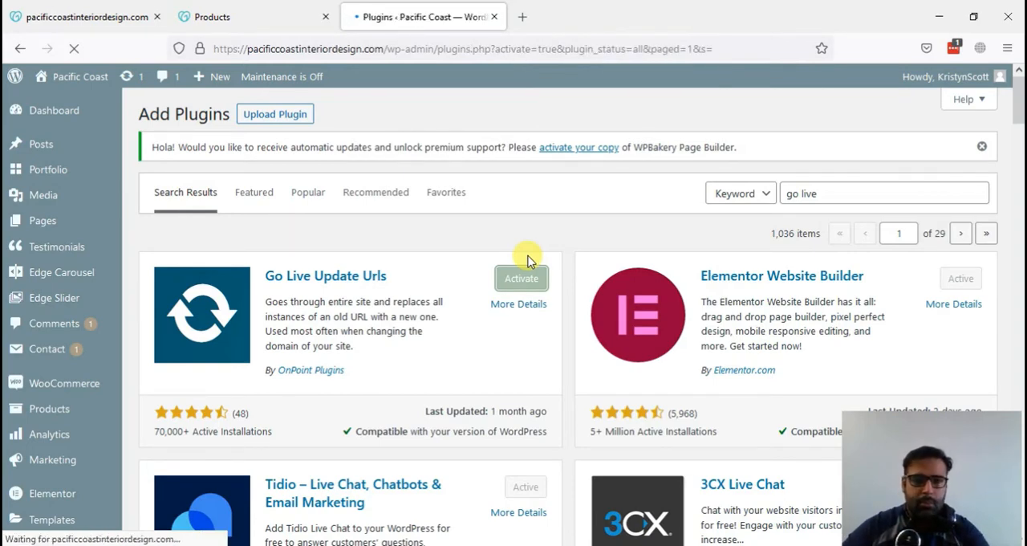
- Confirm 'Plugin activated.' on the Plugins page and scroll down the installed list
{"action": "left_click", "coordinate": [521, 278]}
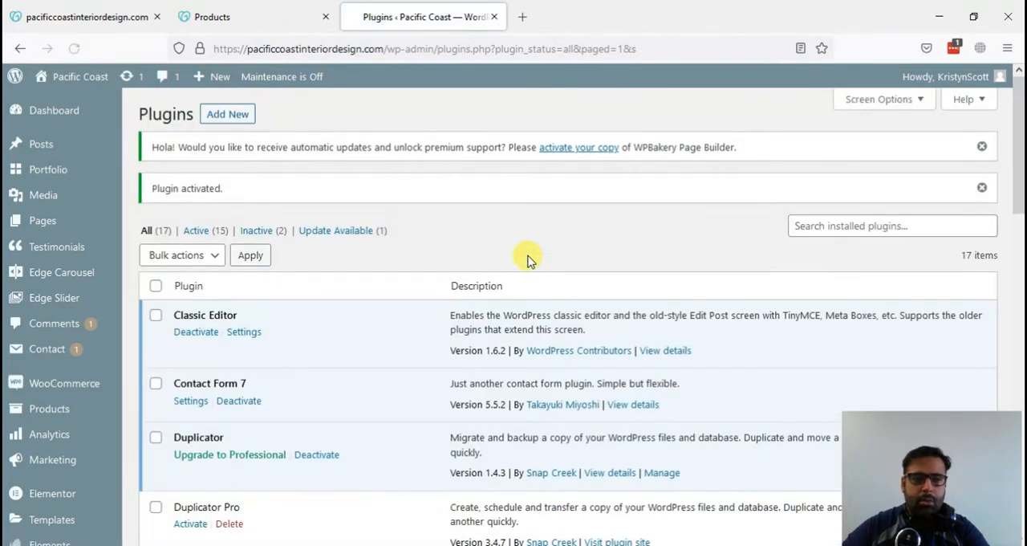
{"action": "scroll", "scroll_direction": "down", "scroll_amount": 3}
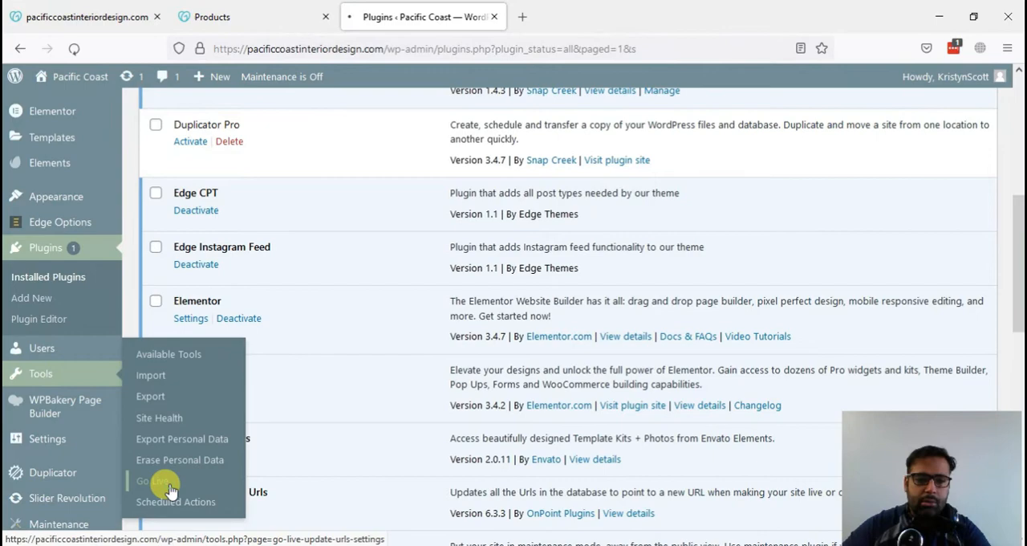
{"action": "left_click", "coordinate": [152, 482]}
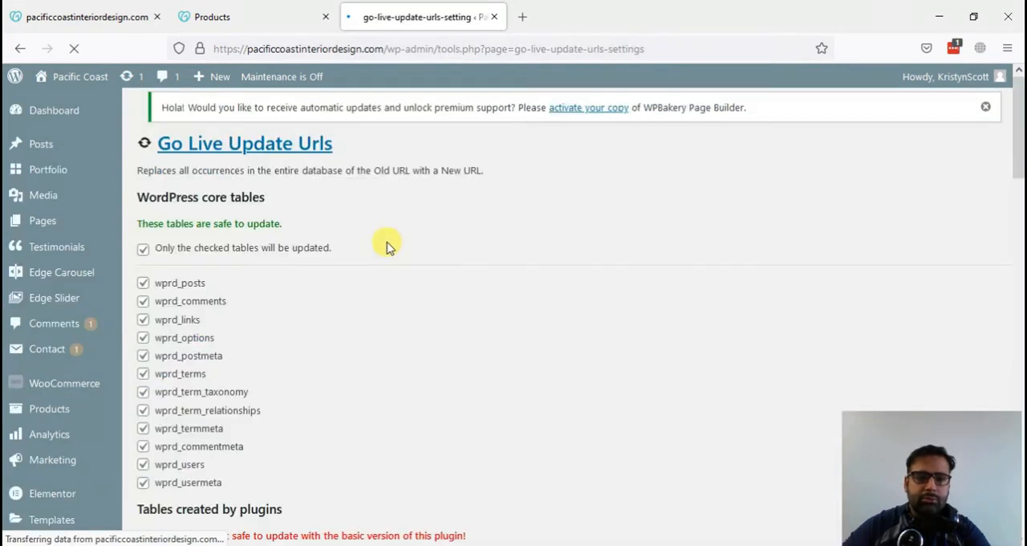
{"action": "scroll", "scroll_direction": "down", "scroll_amount": 3}
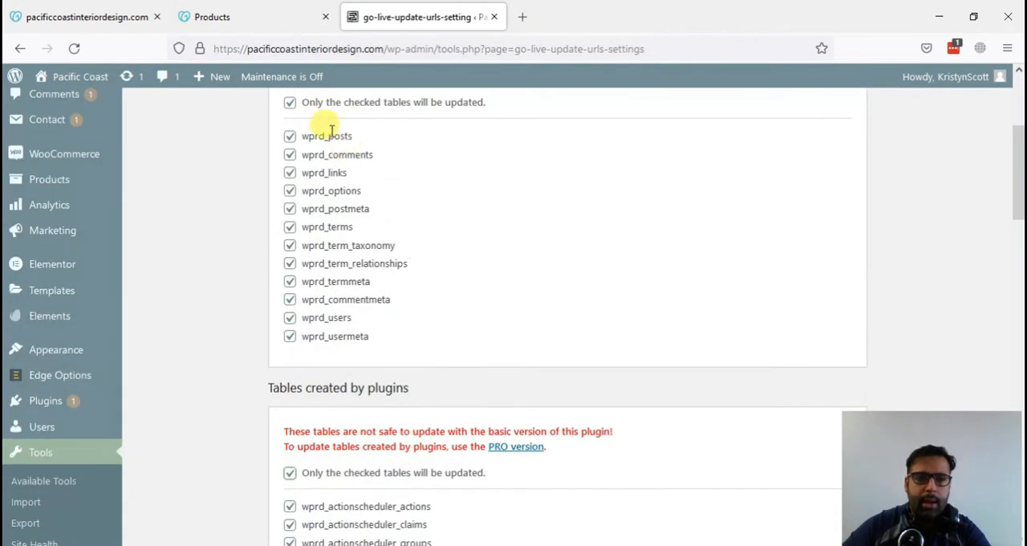
{"action": "scroll", "scroll_direction": "down", "scroll_amount": 3}
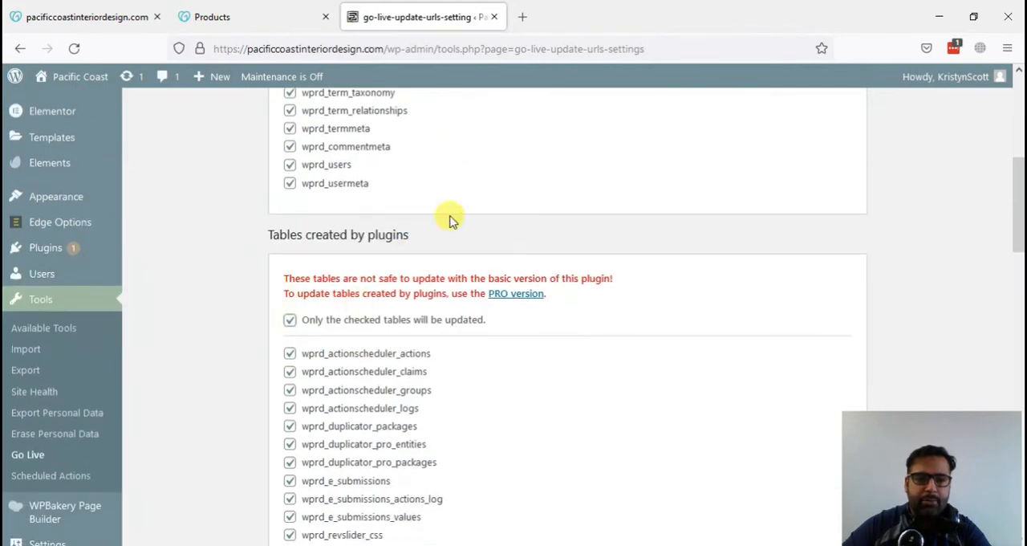
{"action": "scroll", "scroll_direction": "down", "scroll_amount": 3}
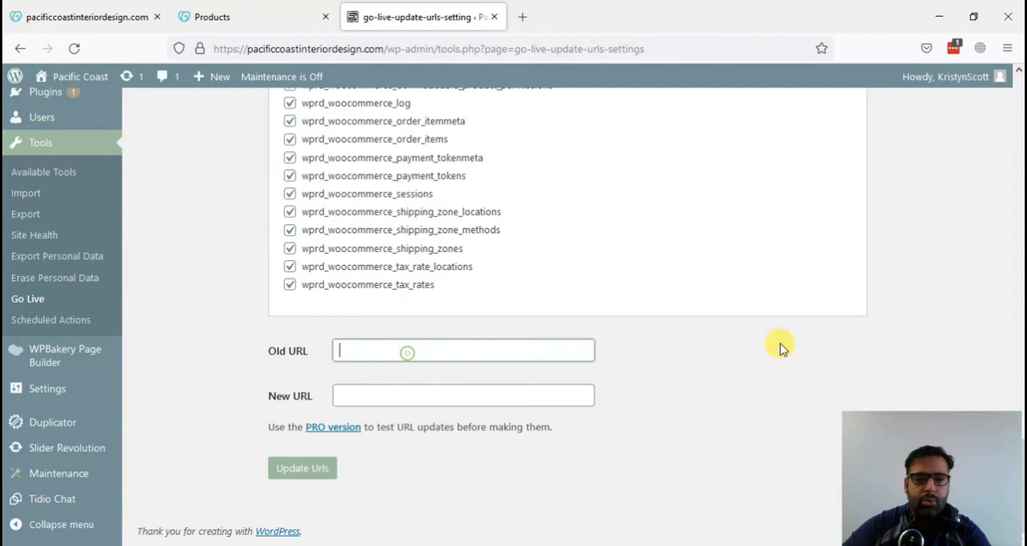
{"action": "type", "text": "http://"}
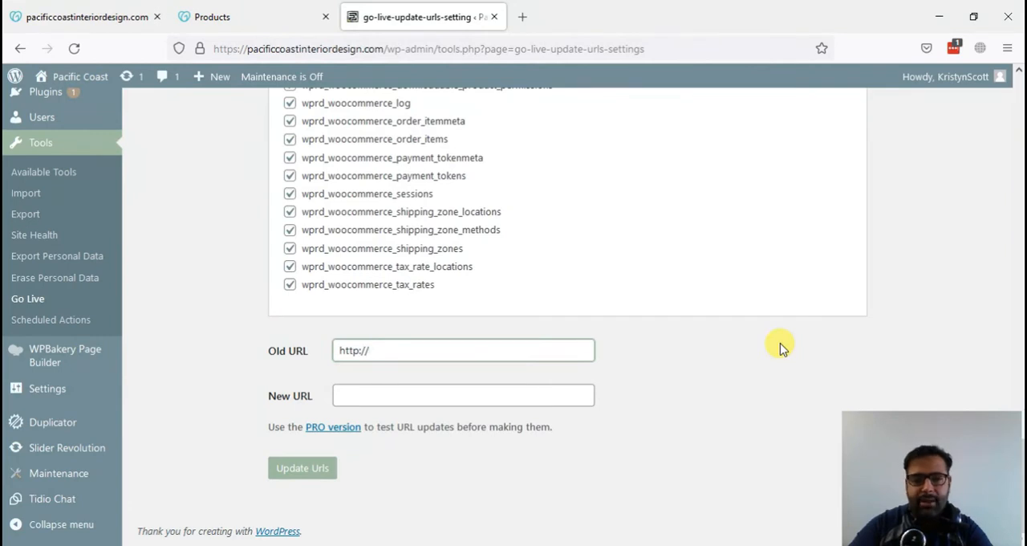
{"action": "type", "text": "https://"}
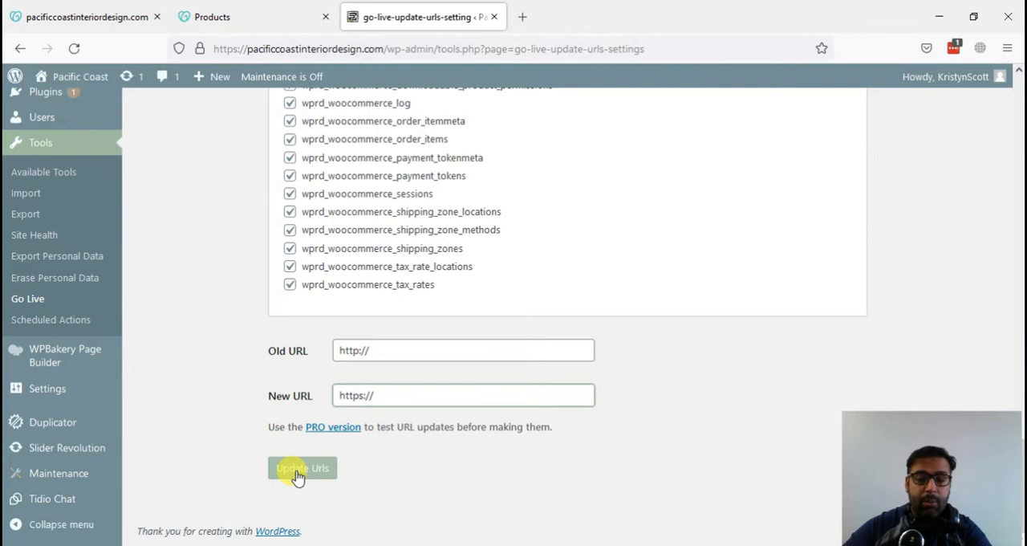
{"action": "left_click", "coordinate": [463, 395]}
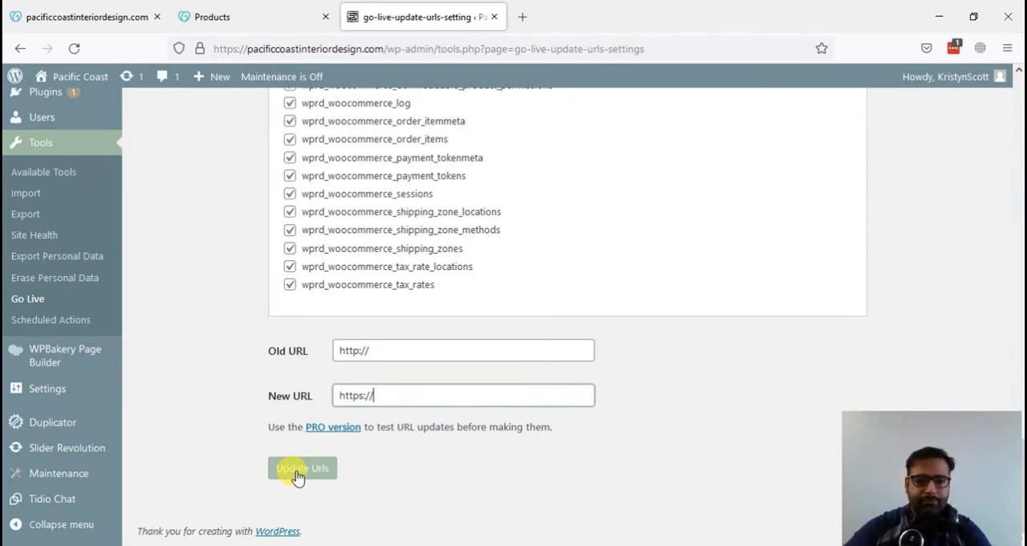
{"action": "left_click", "coordinate": [301, 468]}
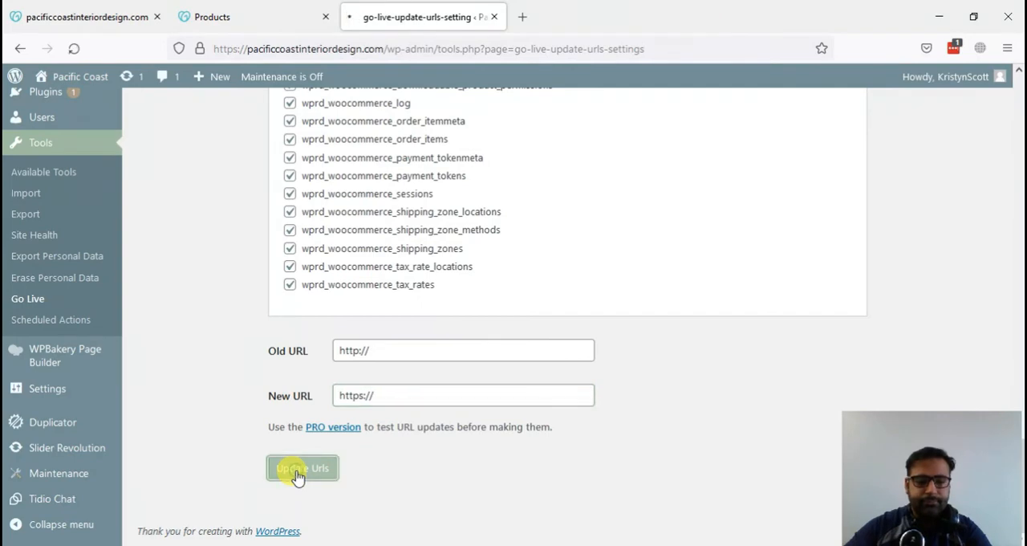
- Scroll through the https homepage and verify an uploaded image opens from an https address
{"action": "left_click", "coordinate": [303, 468]}
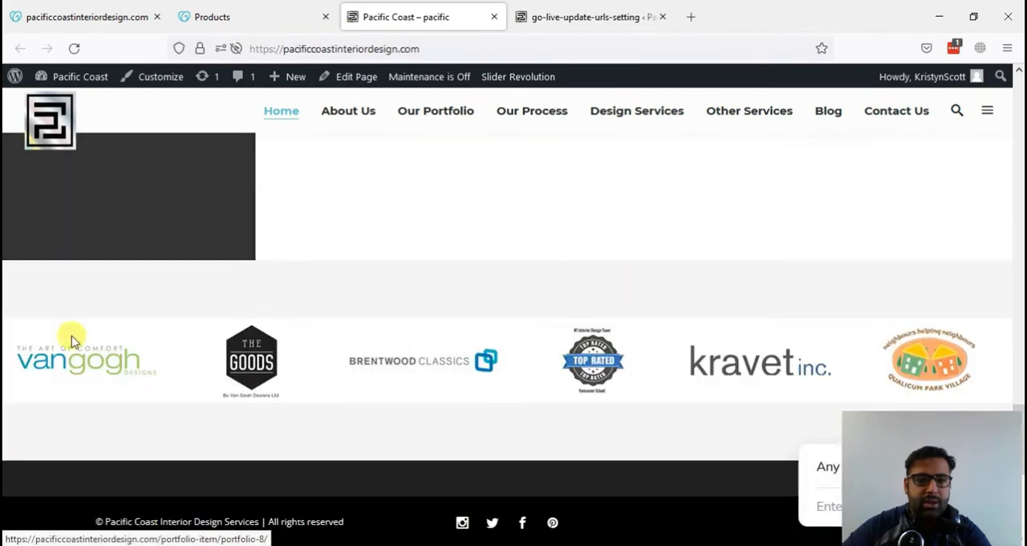
{"action": "scroll", "scroll_direction": "down", "scroll_amount": 3}
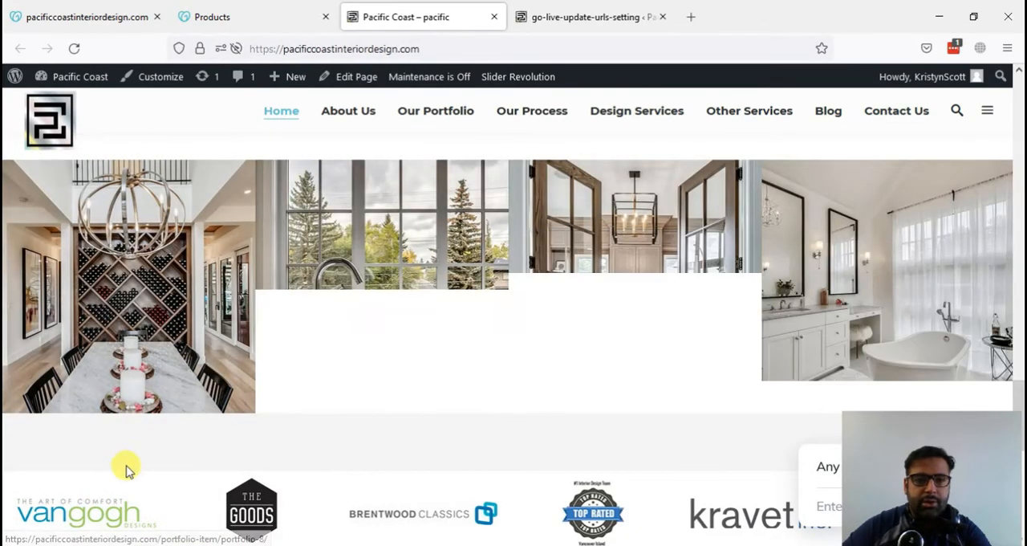
{"action": "scroll", "scroll_direction": "down", "scroll_amount": 3}
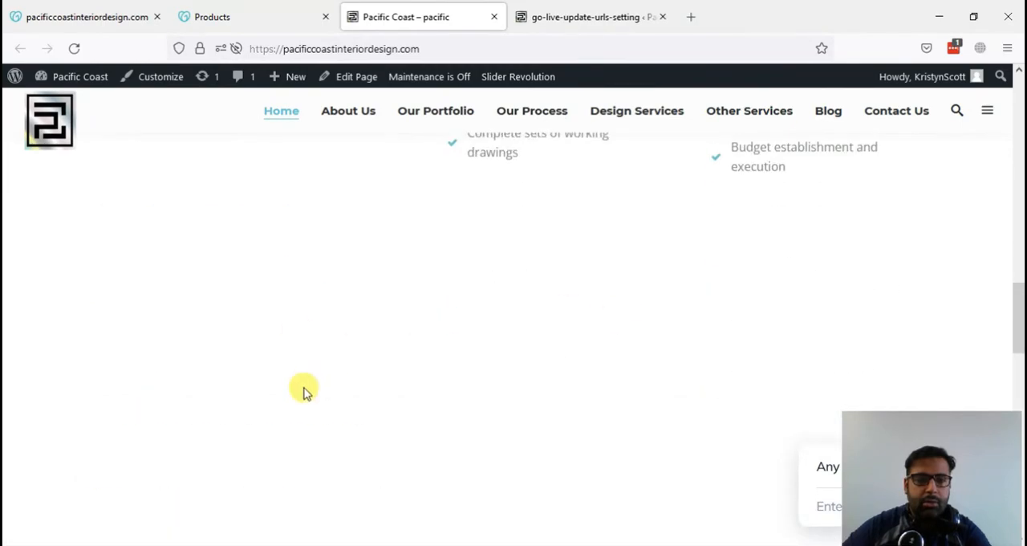
{"action": "scroll", "scroll_direction": "up", "scroll_amount": 3}
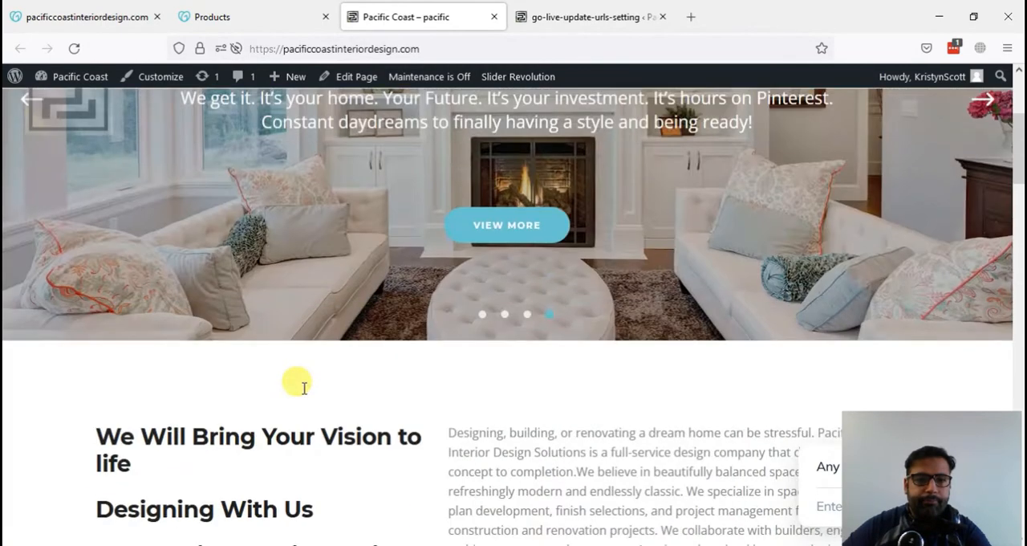
{"action": "scroll", "scroll_direction": "down", "scroll_amount": 3}
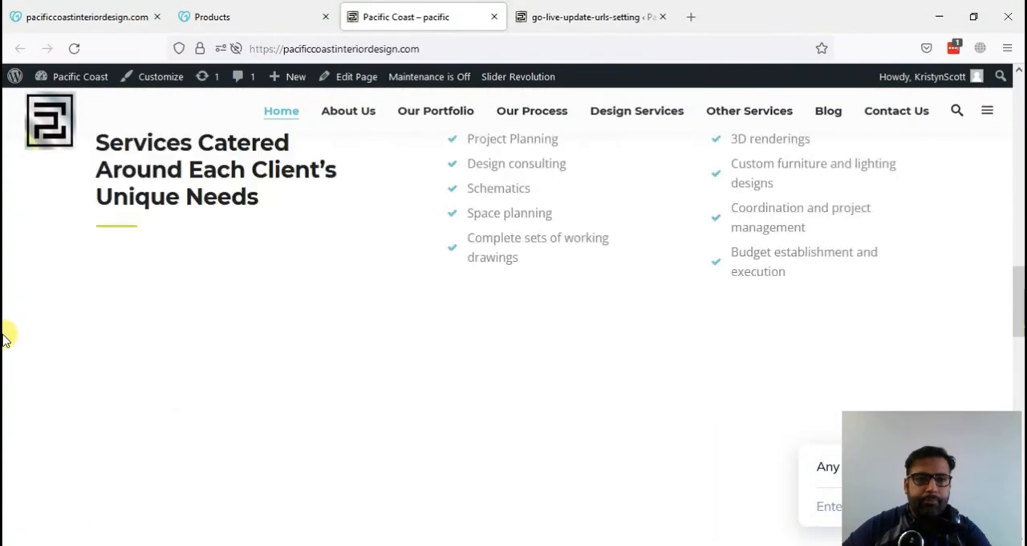
{"action": "scroll", "scroll_direction": "down", "scroll_amount": 3}
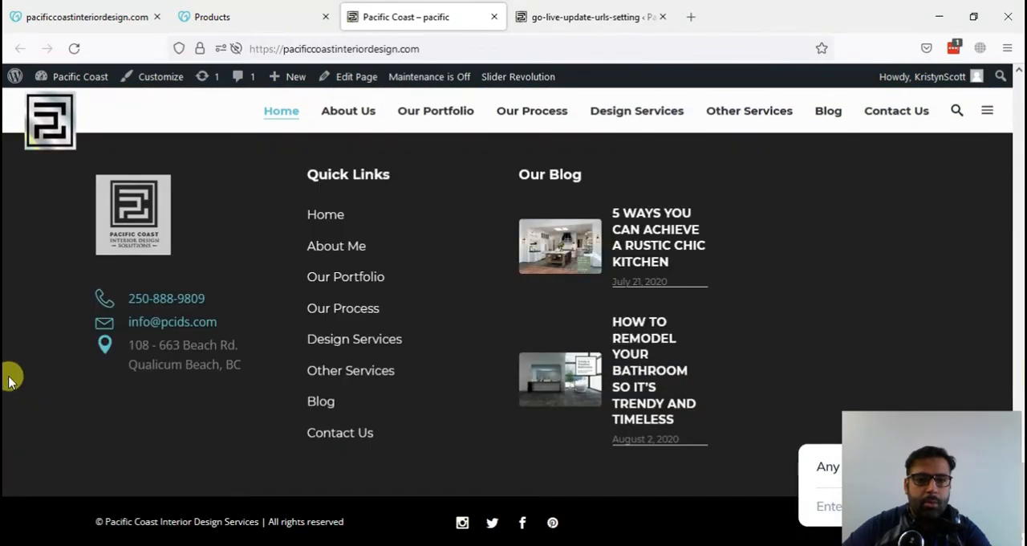
{"action": "scroll", "scroll_direction": "up", "scroll_amount": 3}
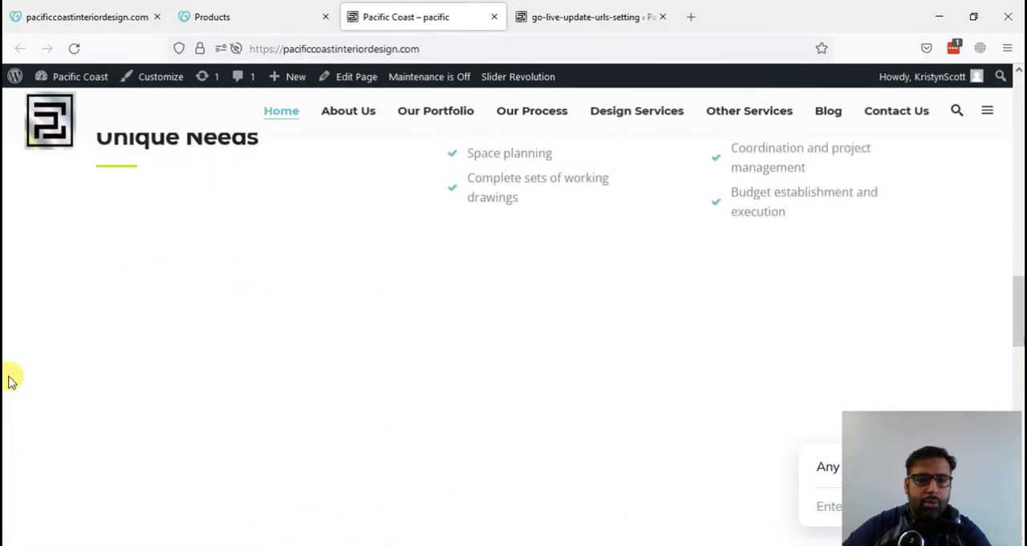
{"action": "scroll", "scroll_direction": "down", "scroll_amount": 3}
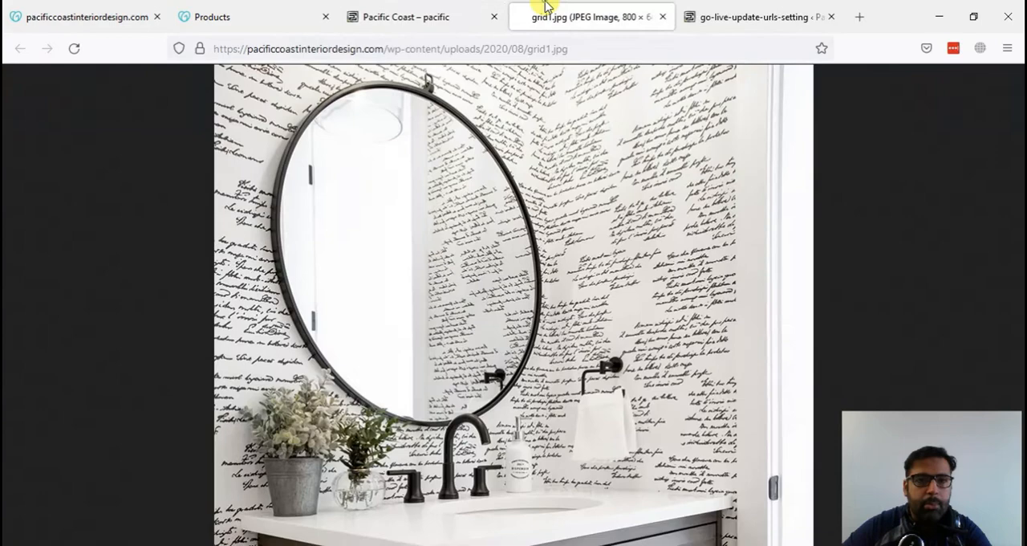
{"action": "left_click", "coordinate": [405, 16]}
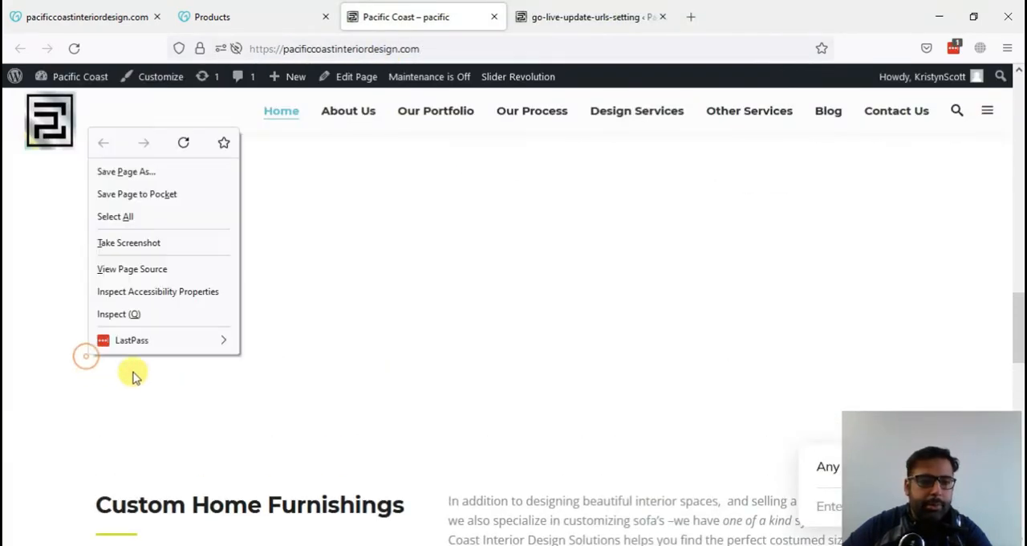
- Check the Firefox developer Console for mixed-content warnings on the home page
{"action": "left_click", "coordinate": [111, 314]}
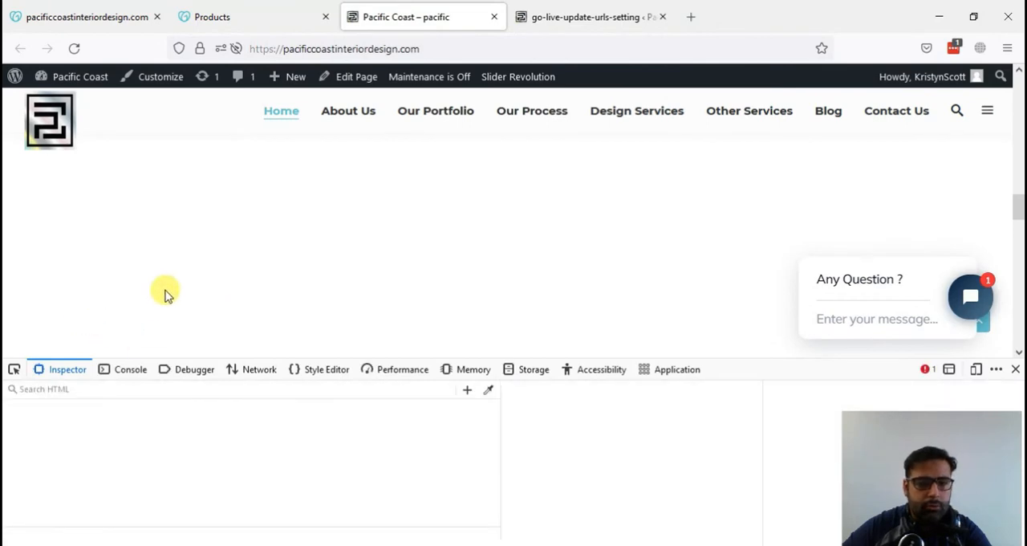
{"action": "left_click", "coordinate": [192, 461]}
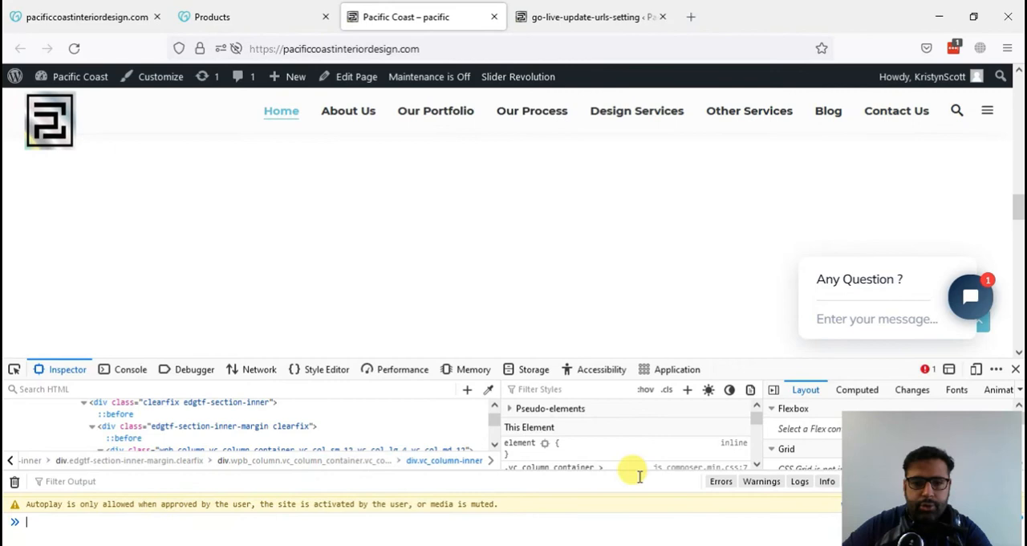
{"action": "left_click", "coordinate": [130, 369]}
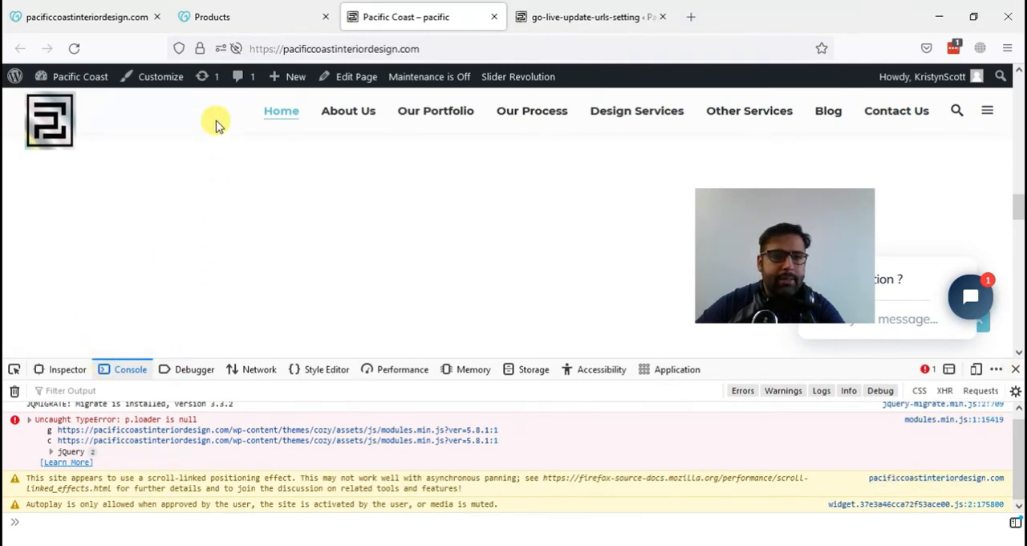
- Confirm the padlock reports a secure connection verified by GoDaddy.com, Inc., and select the URL
{"action": "left_click", "coordinate": [199, 48]}
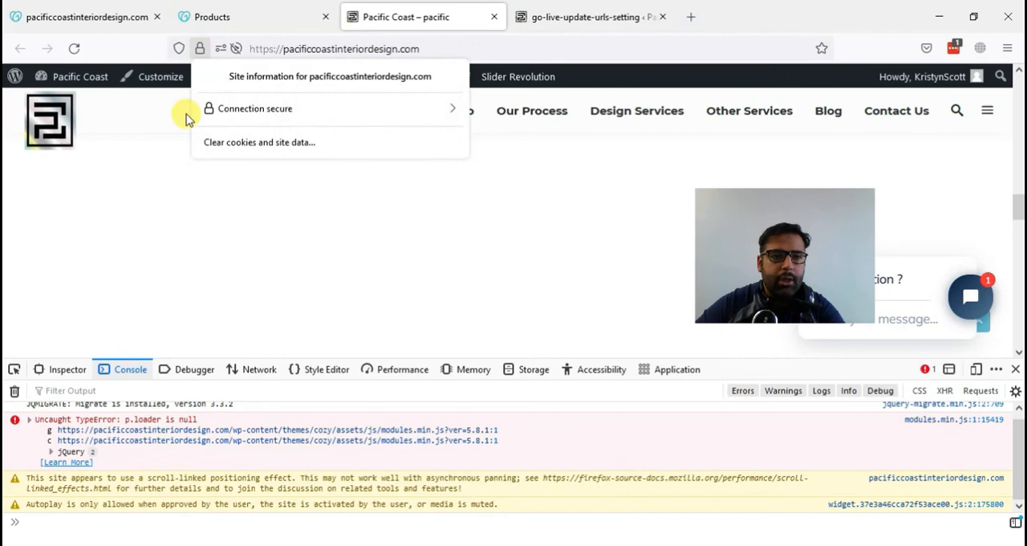
{"action": "left_click", "coordinate": [255, 108]}
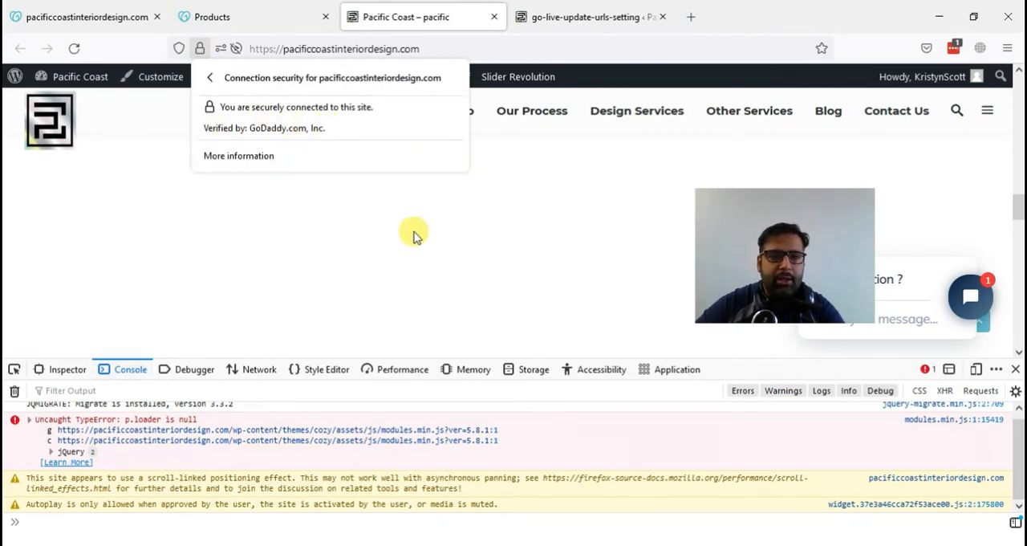
{"action": "left_click", "coordinate": [334, 49]}
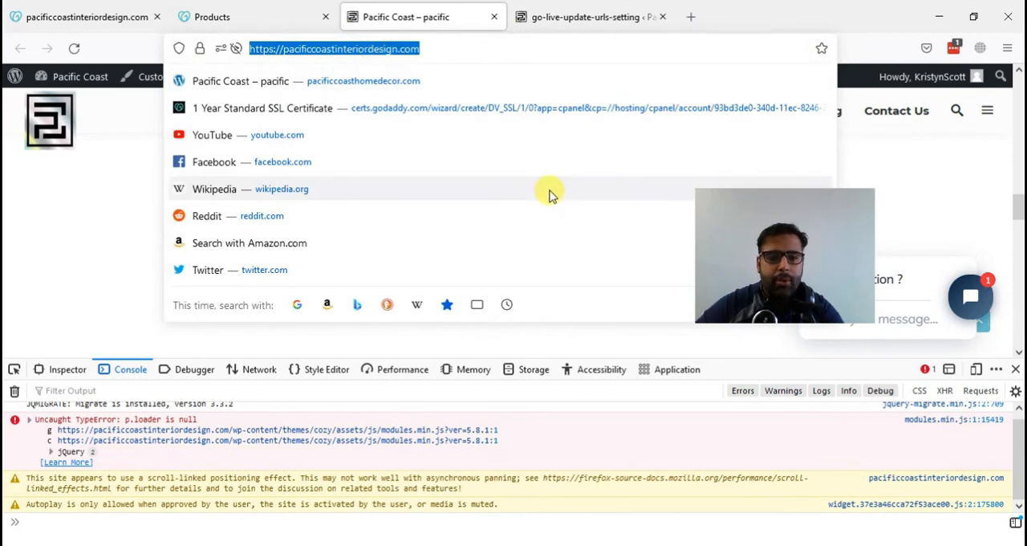
{"action": "mouse_move", "coordinate": [433, 329]}
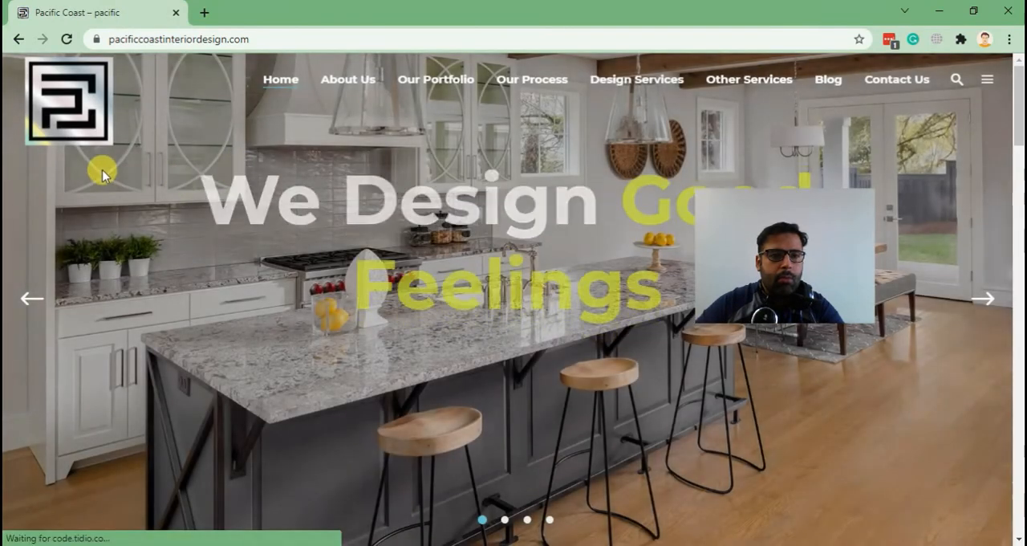
- Scroll the secure homepage in Chrome to check photos and partner logos display
{"action": "scroll", "scroll_direction": "down", "scroll_amount": 3}
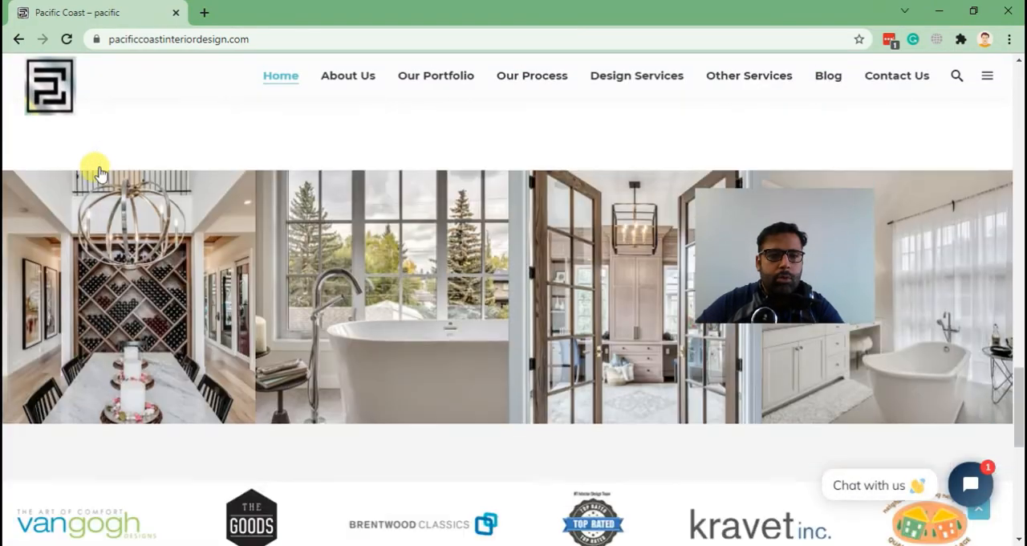
{"action": "scroll", "scroll_direction": "down", "scroll_amount": 3}
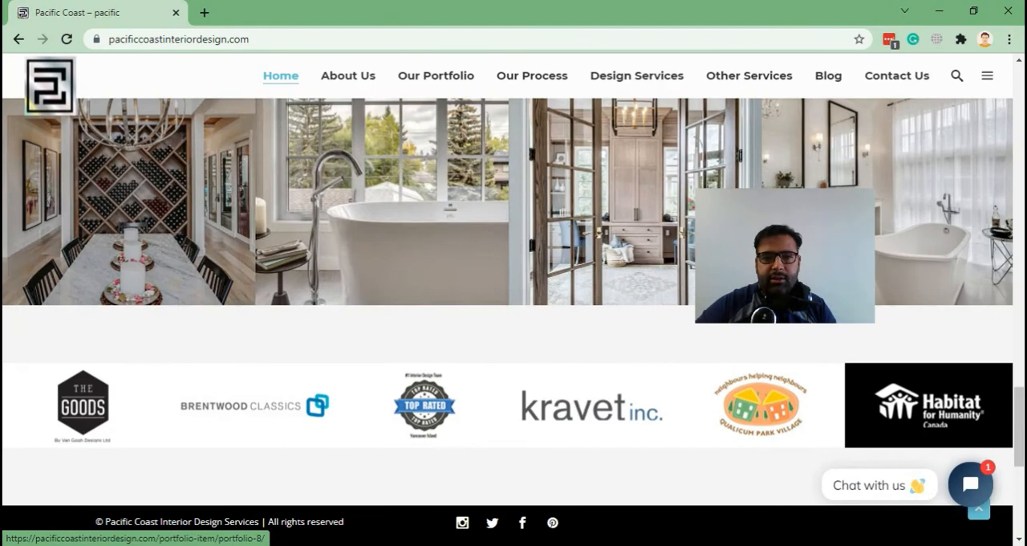
{"action": "scroll", "scroll_direction": "down", "scroll_amount": 3}
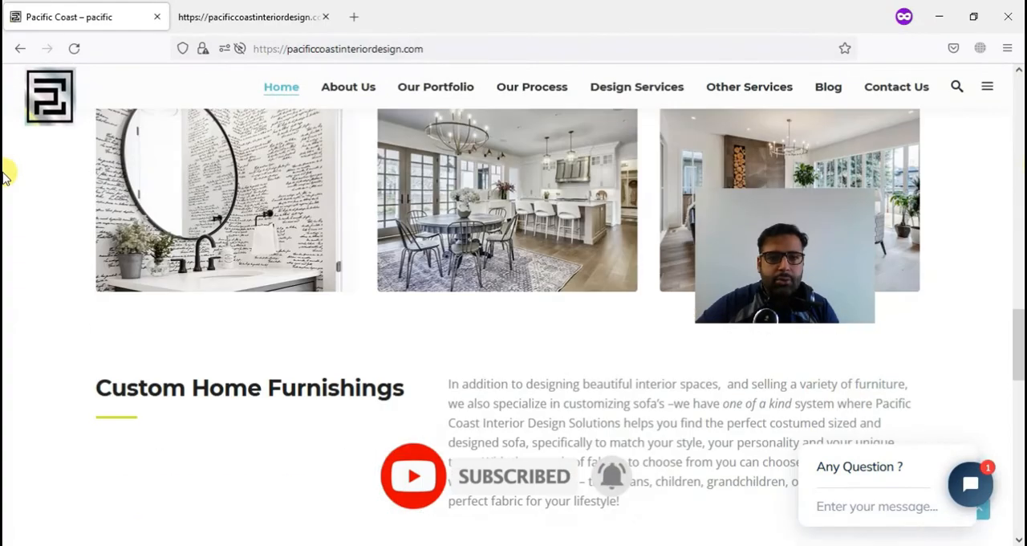
- In a private Firefox window, check the padlock security and scroll to the partner logos and footer
{"action": "scroll", "scroll_direction": "down", "scroll_amount": 3}
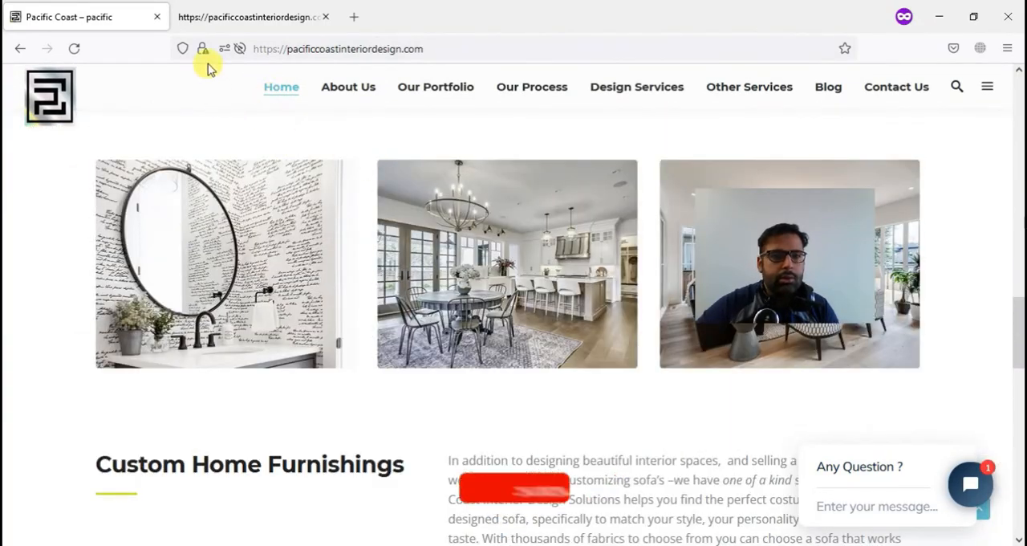
{"action": "left_click", "coordinate": [249, 16]}
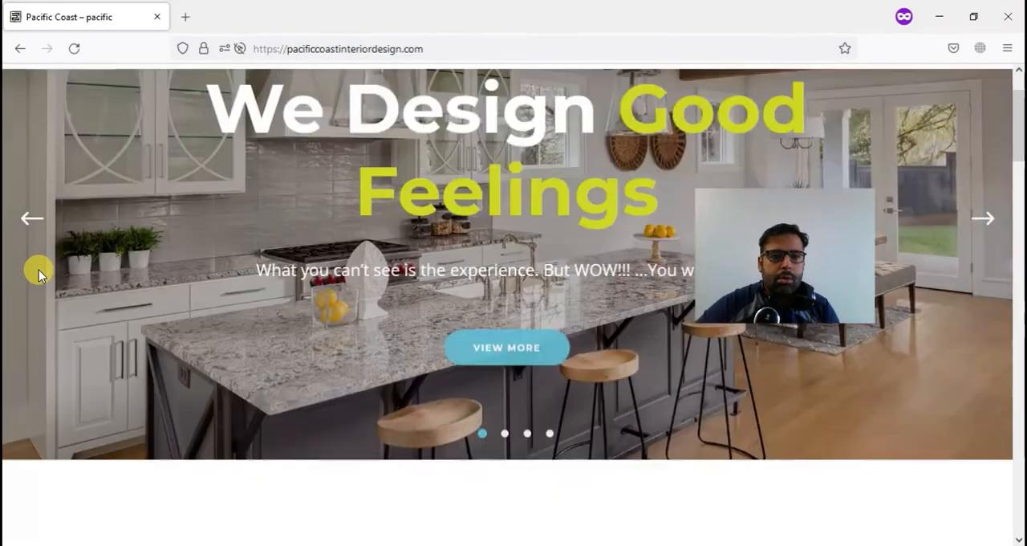
{"action": "scroll", "scroll_direction": "down", "scroll_amount": 3}
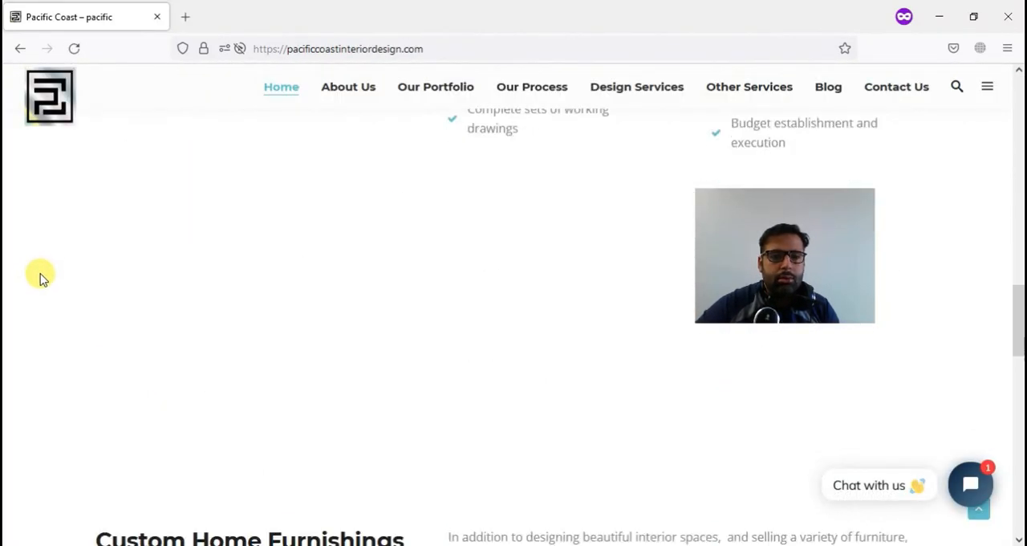
{"action": "scroll", "scroll_direction": "down", "scroll_amount": 3}
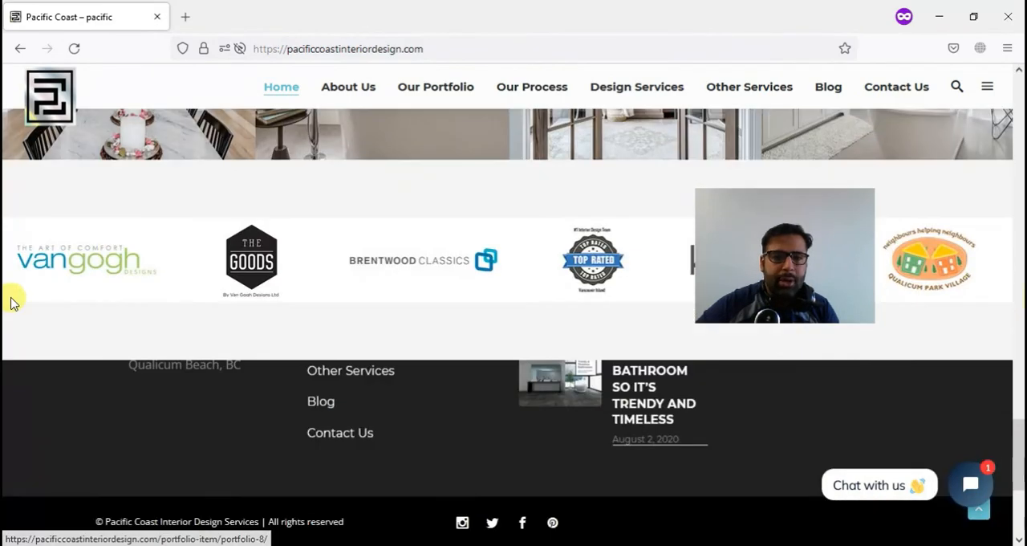